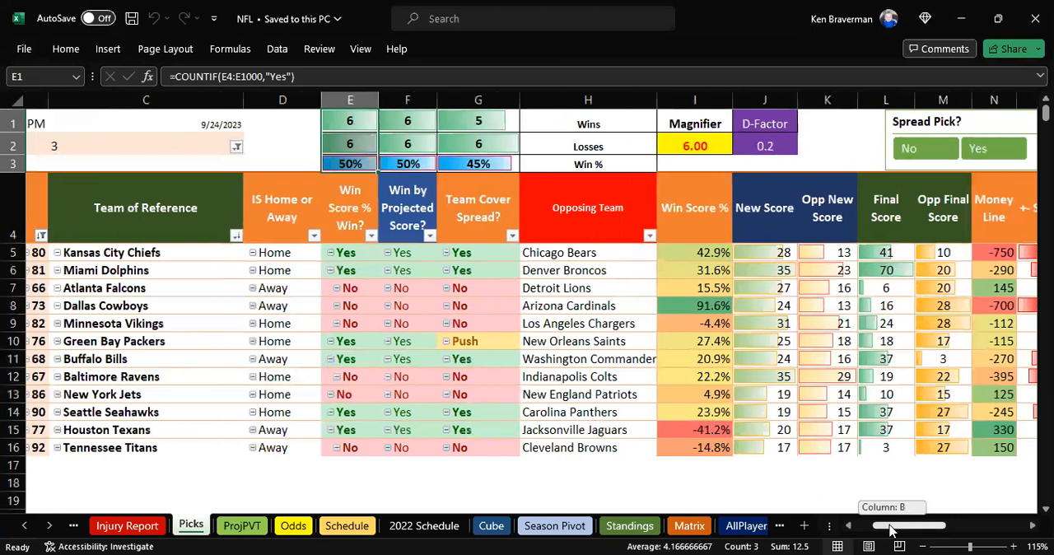
- Reveal the Week, Time and Day slicers and Game ID column, highlighting the Miami Dolphins game
scroll("left", 3)
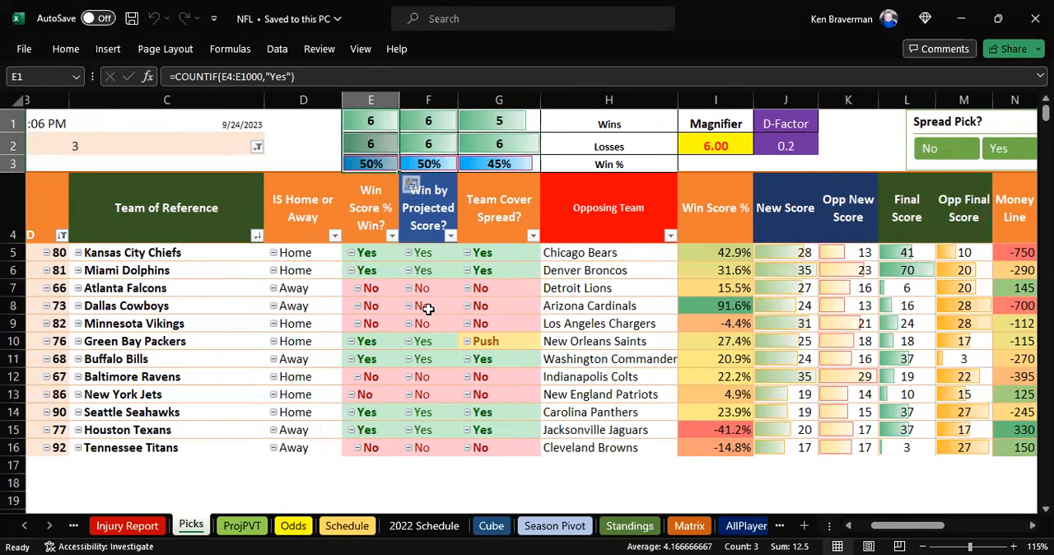
mouse_move(370, 323)
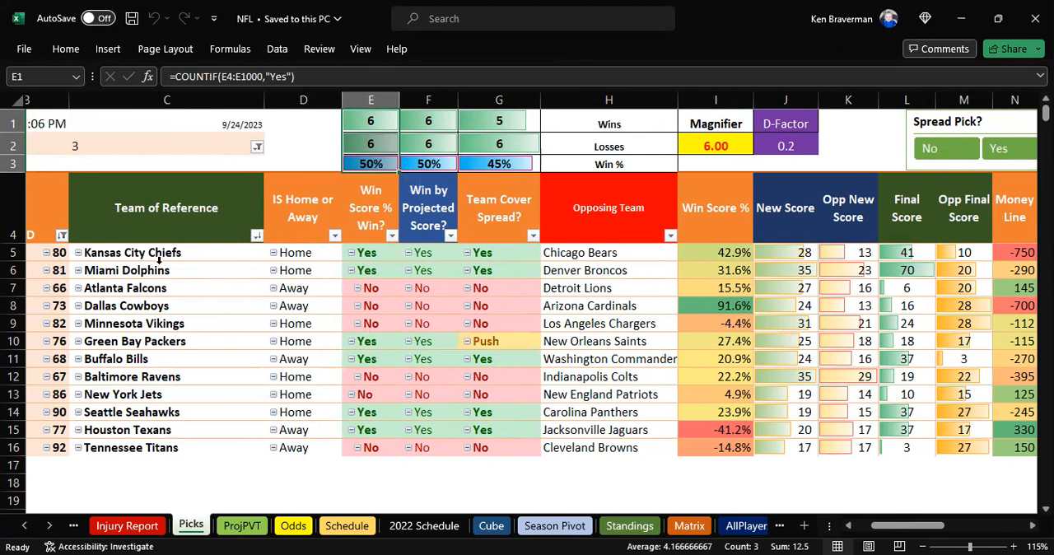
mouse_move(201, 253)
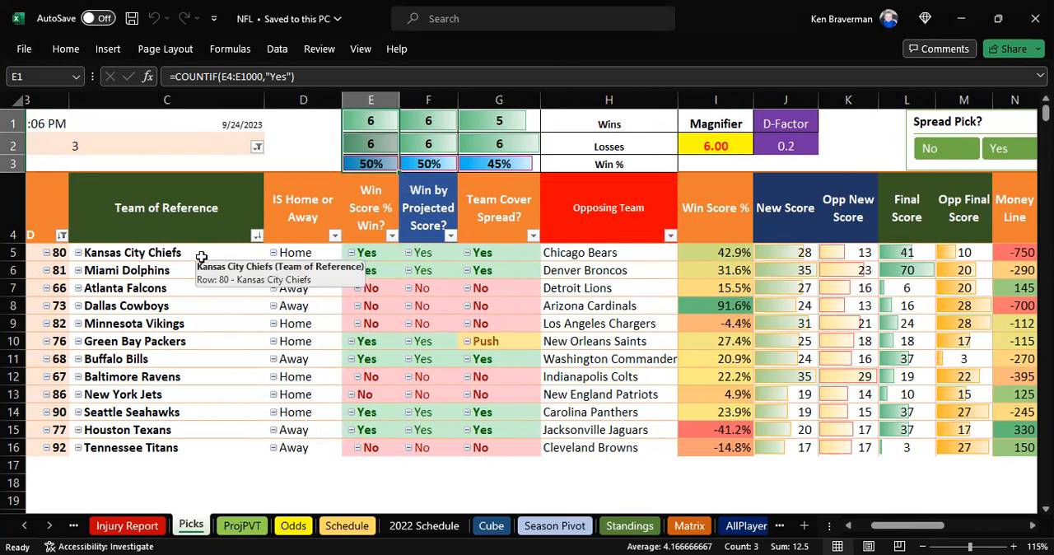
mouse_move(181, 270)
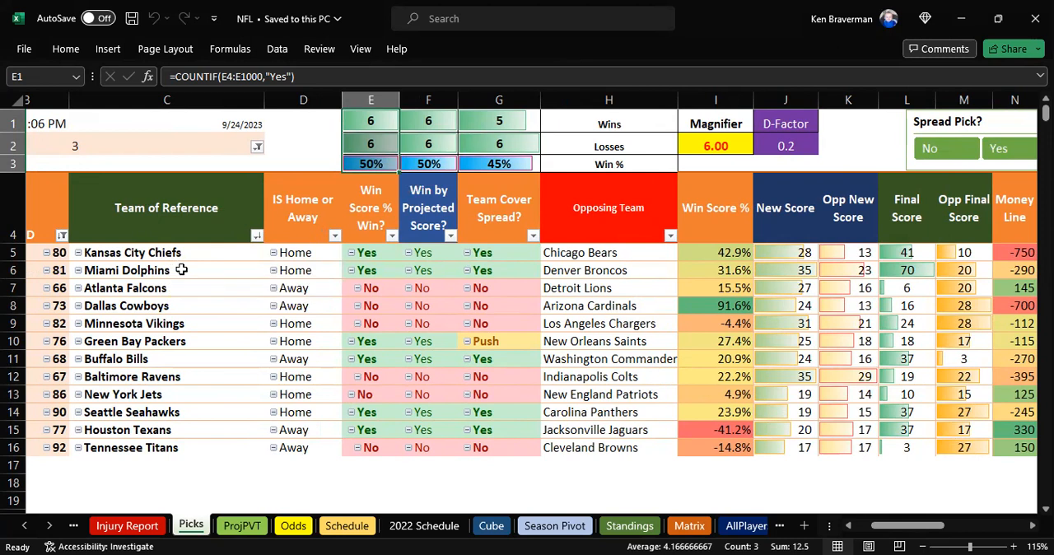
mouse_move(164, 252)
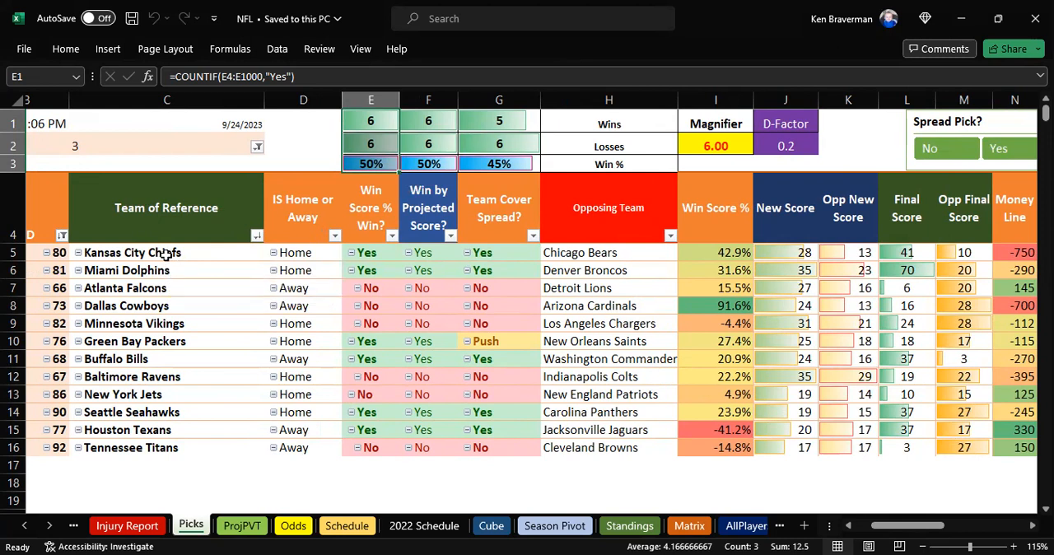
left_click(166, 252)
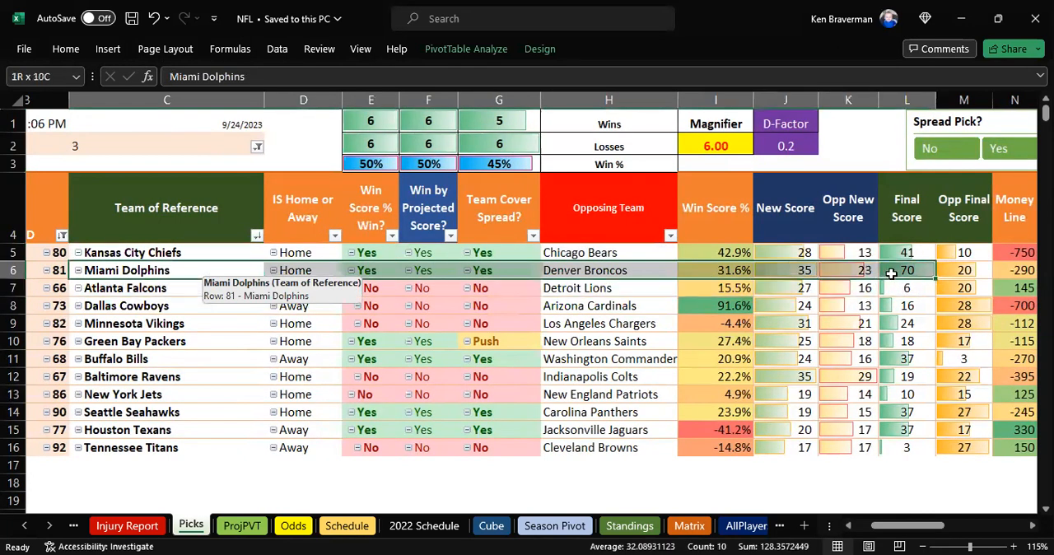
mouse_move(830, 319)
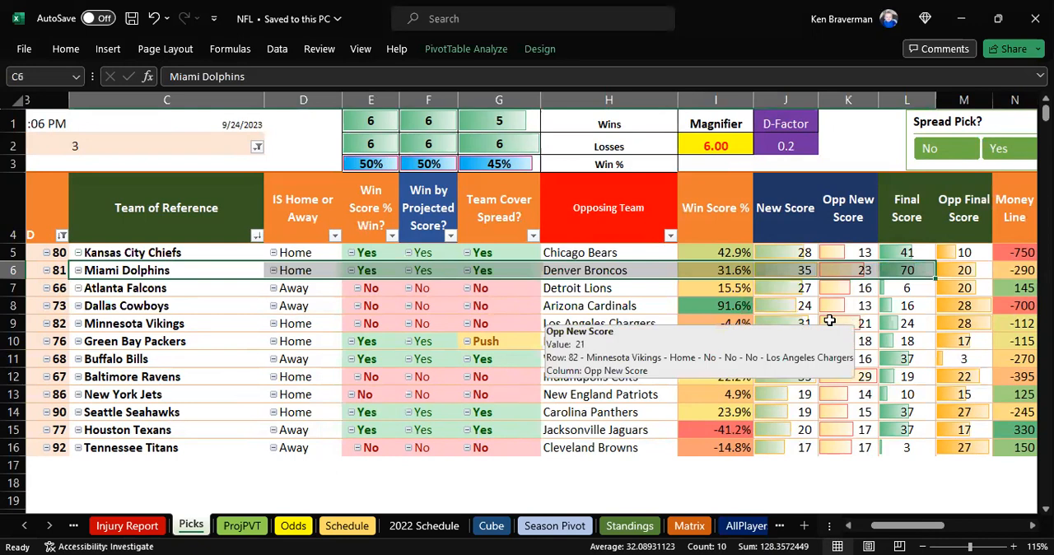
mouse_move(698, 313)
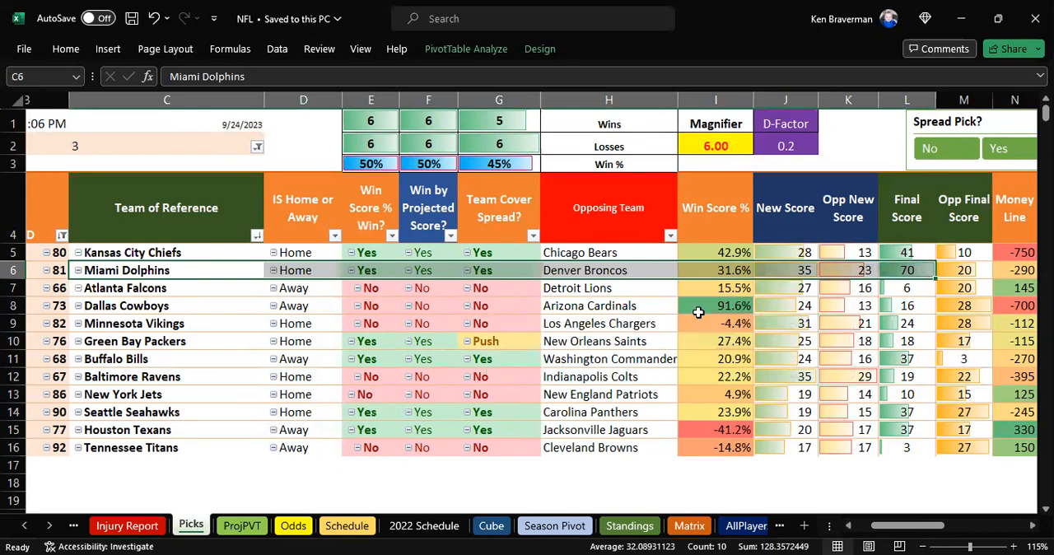
mouse_move(249, 276)
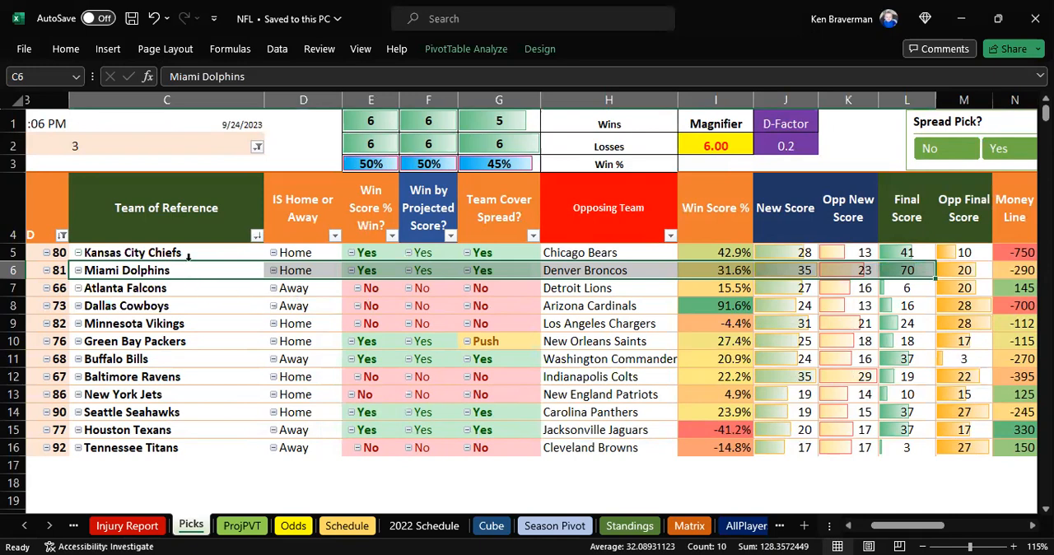
scroll("left", 3)
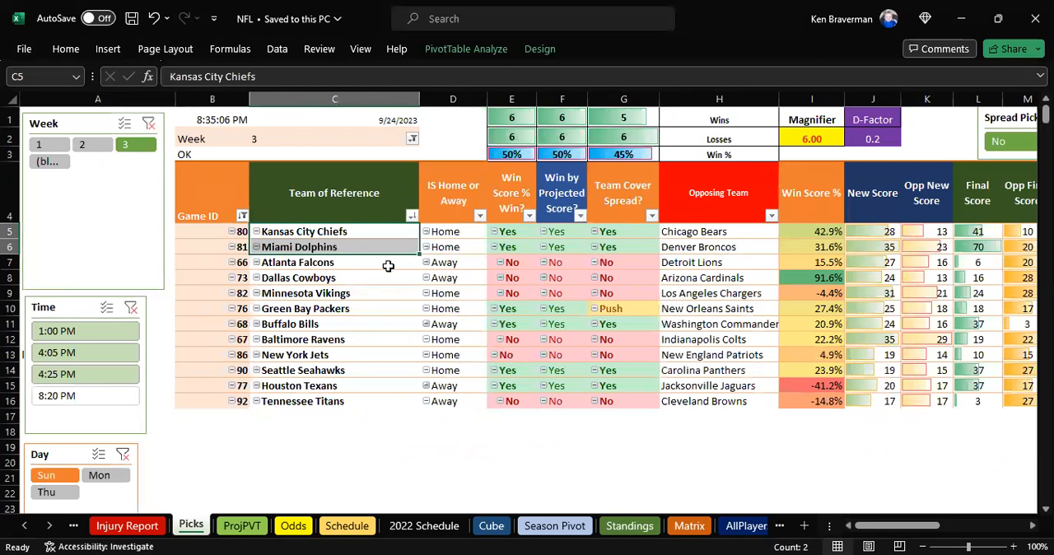
- Review the Falcons–Lions row with its New Score, then select the Dallas Cowboys game
left_click(333, 262)
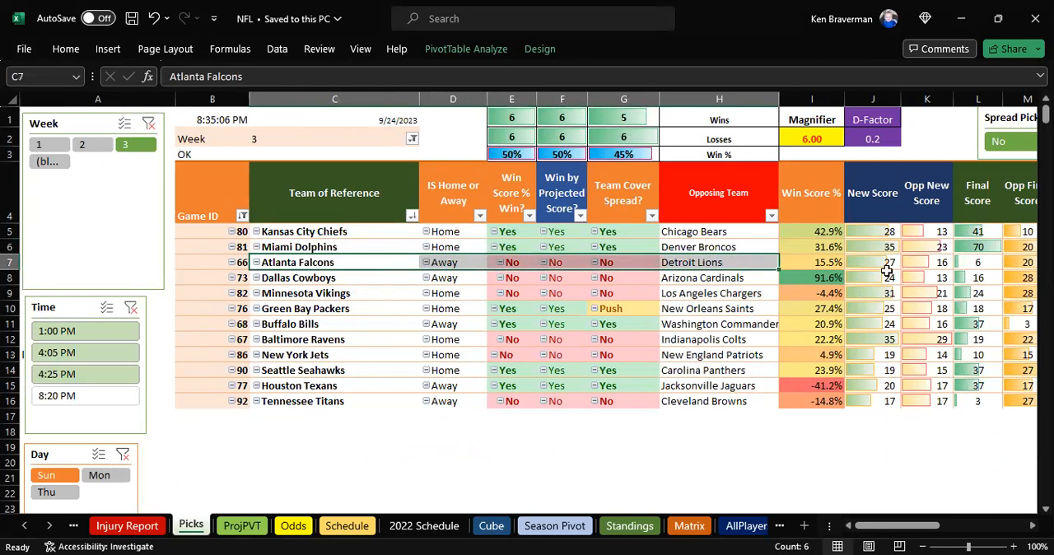
left_click(872, 262)
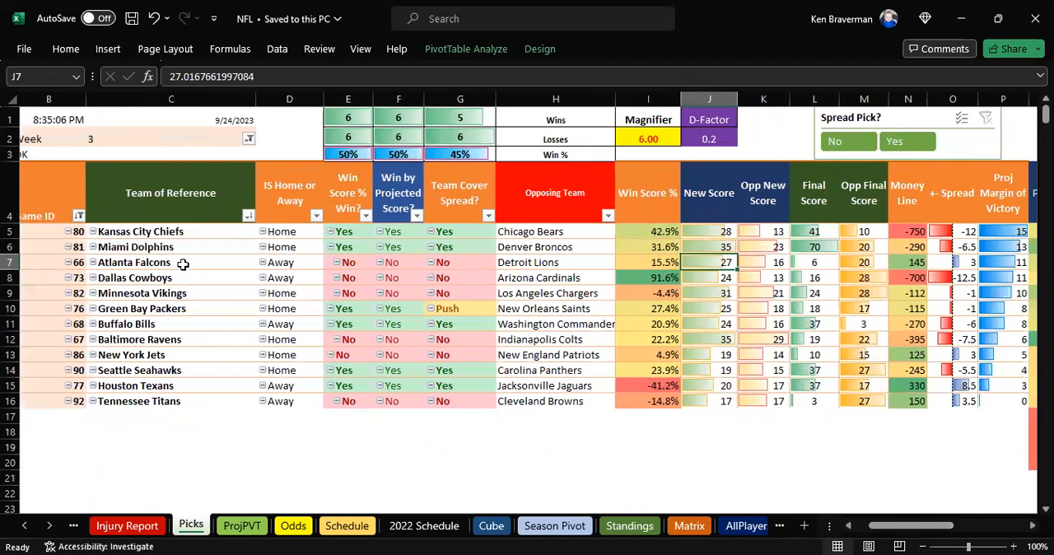
left_click(171, 262)
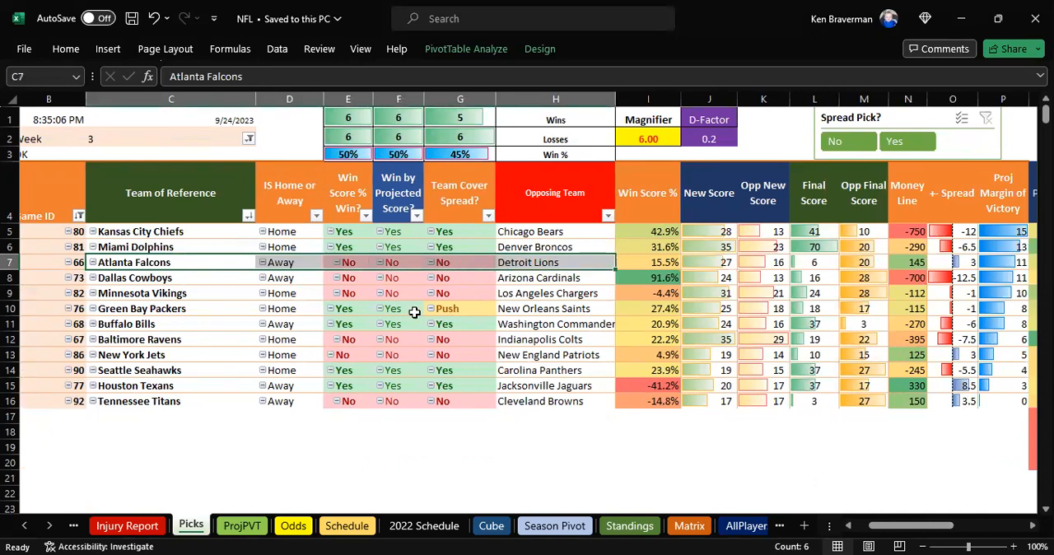
mouse_move(475, 254)
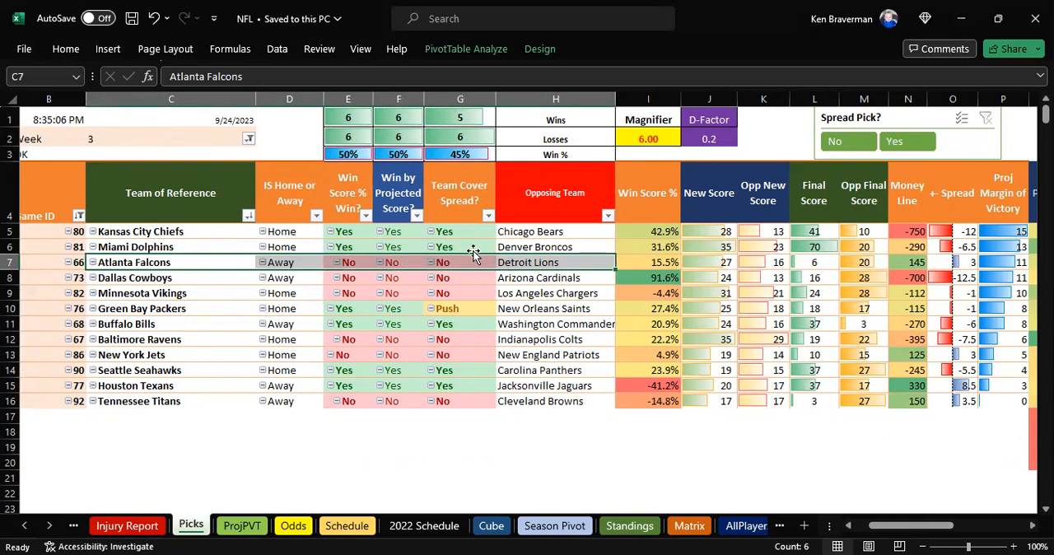
left_click(555, 262)
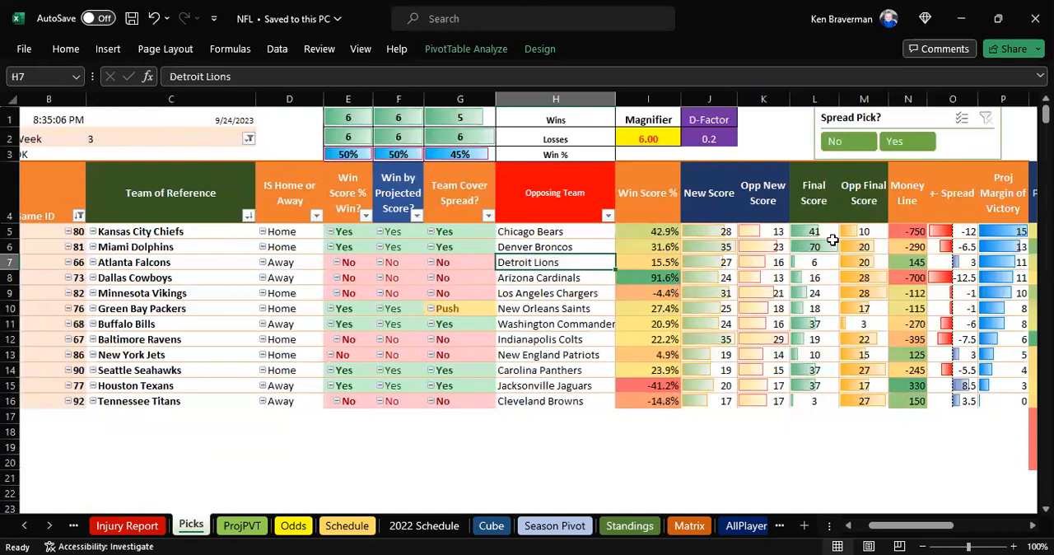
left_click(172, 262)
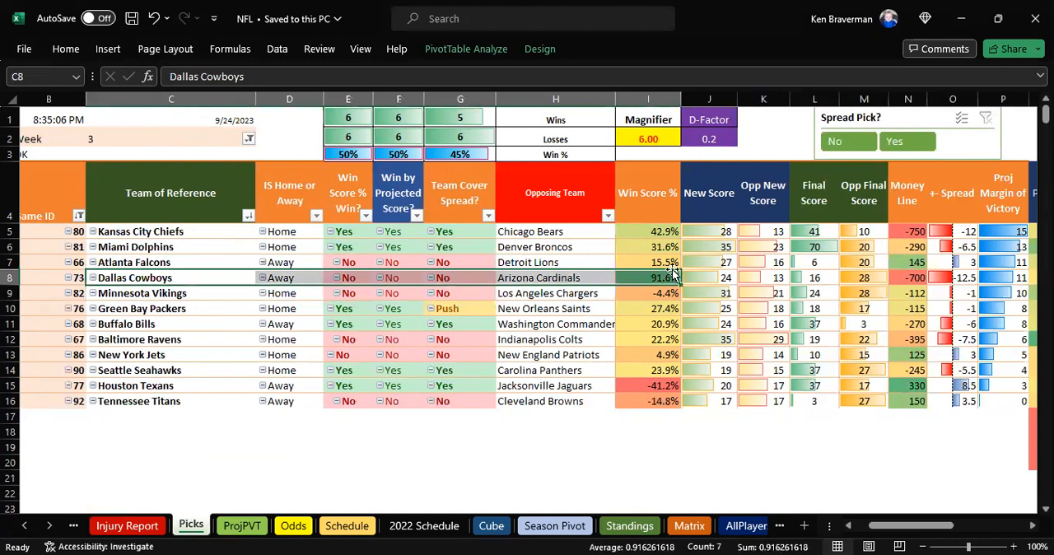
left_click(649, 277)
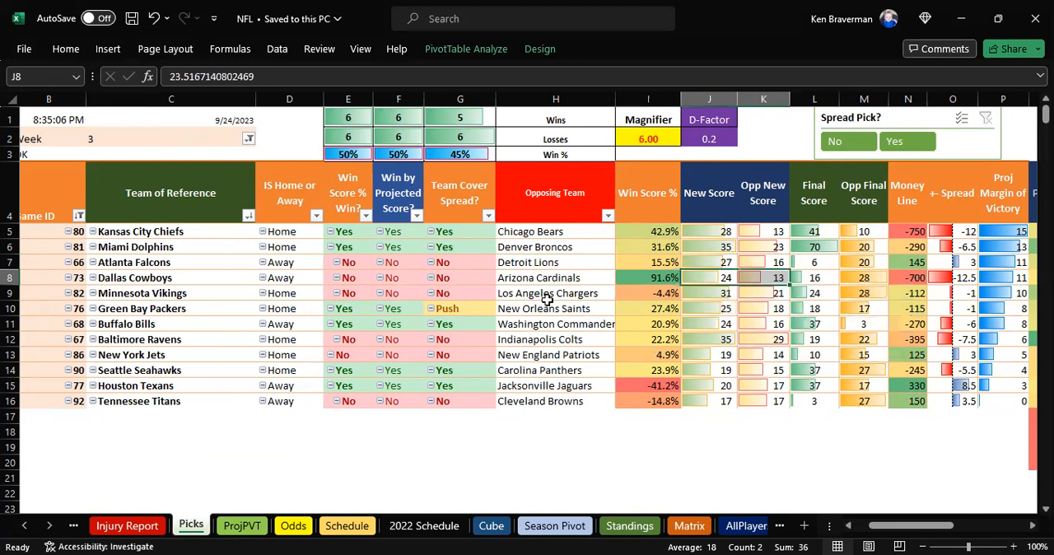
left_click(555, 277)
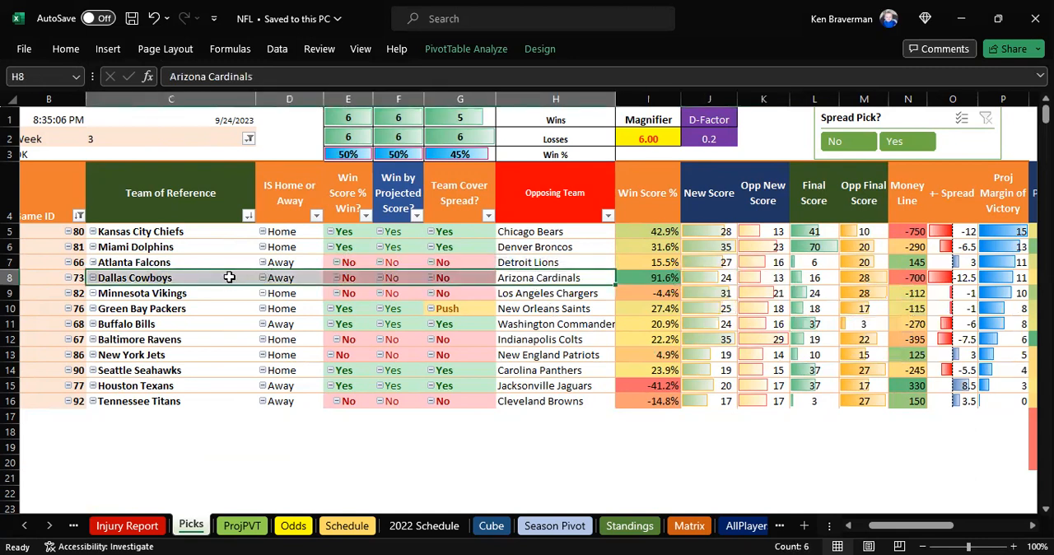
mouse_move(504, 293)
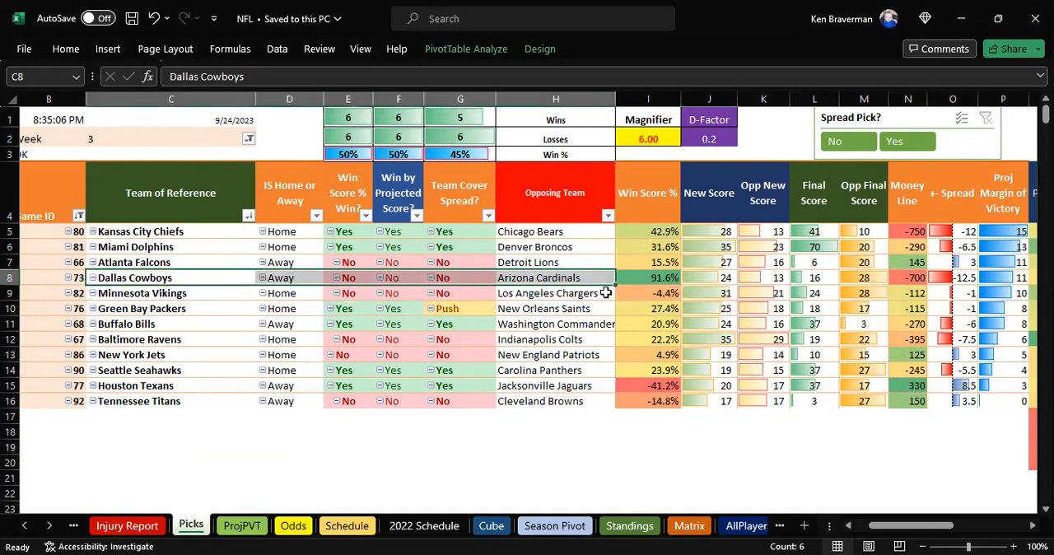
left_click(171, 231)
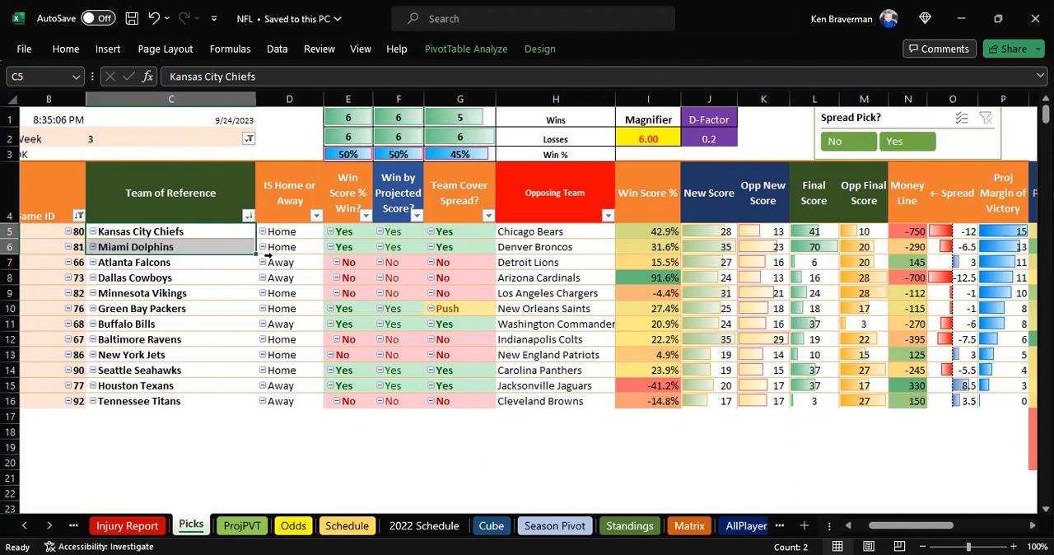
mouse_move(247, 270)
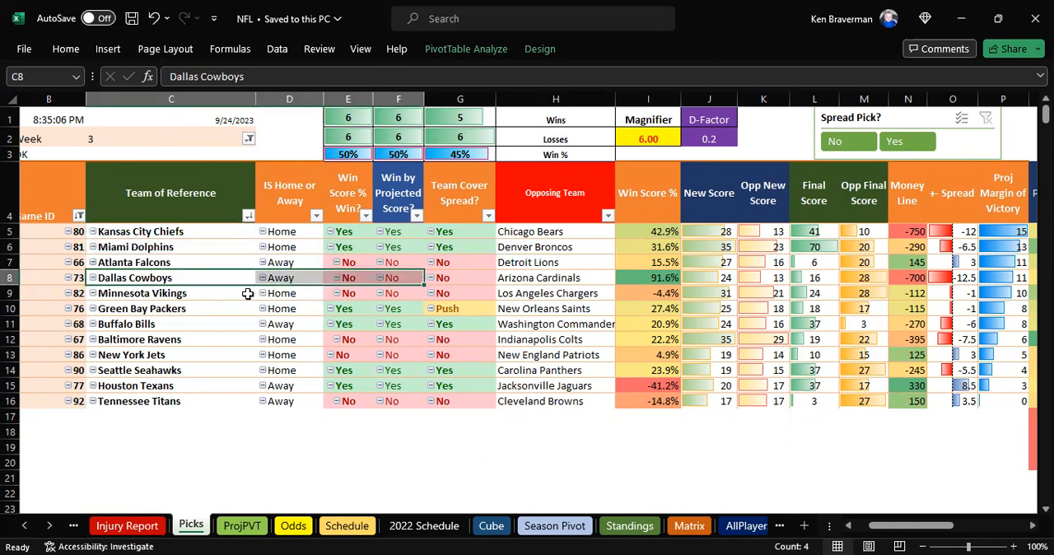
left_click(141, 293)
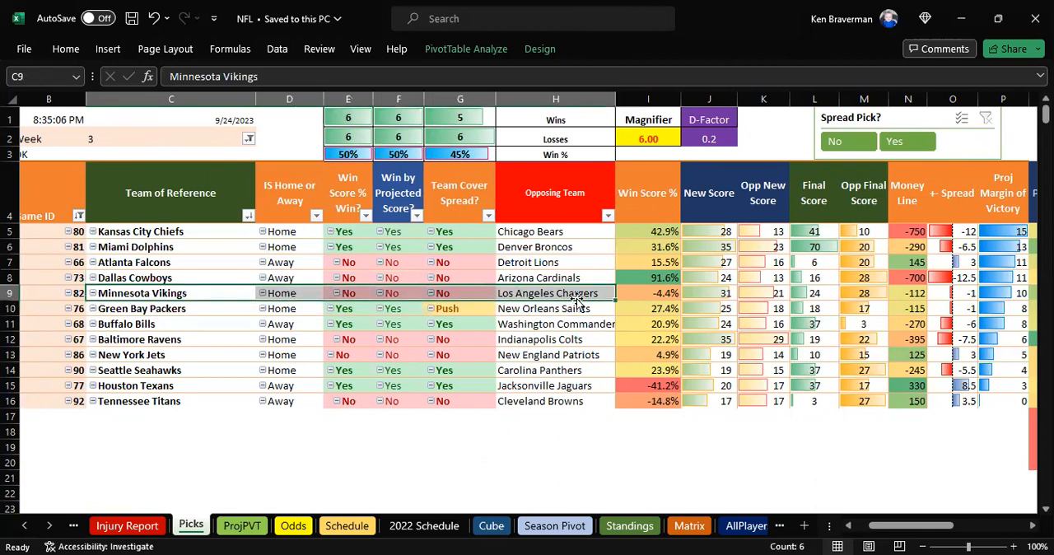
mouse_move(475, 315)
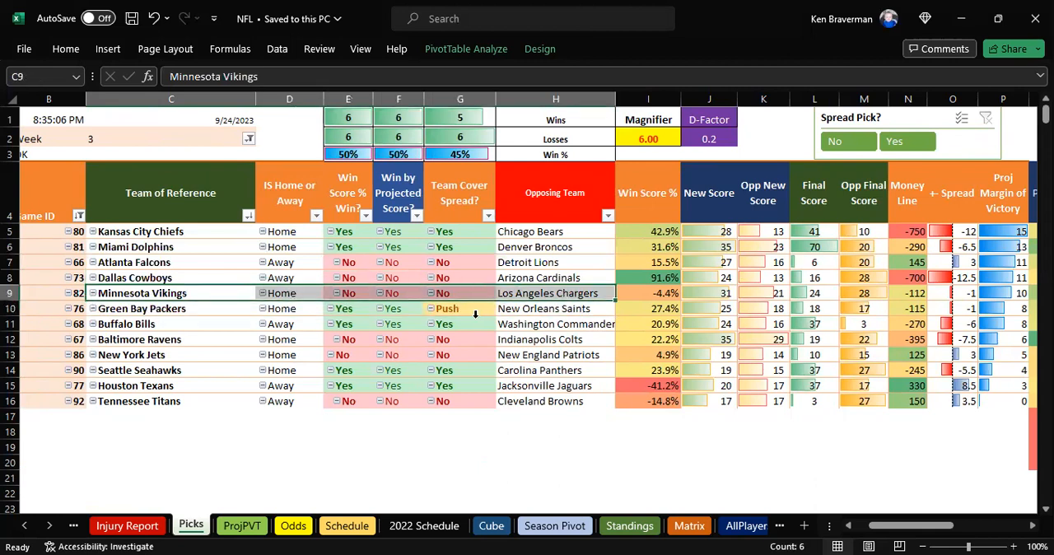
mouse_move(474, 300)
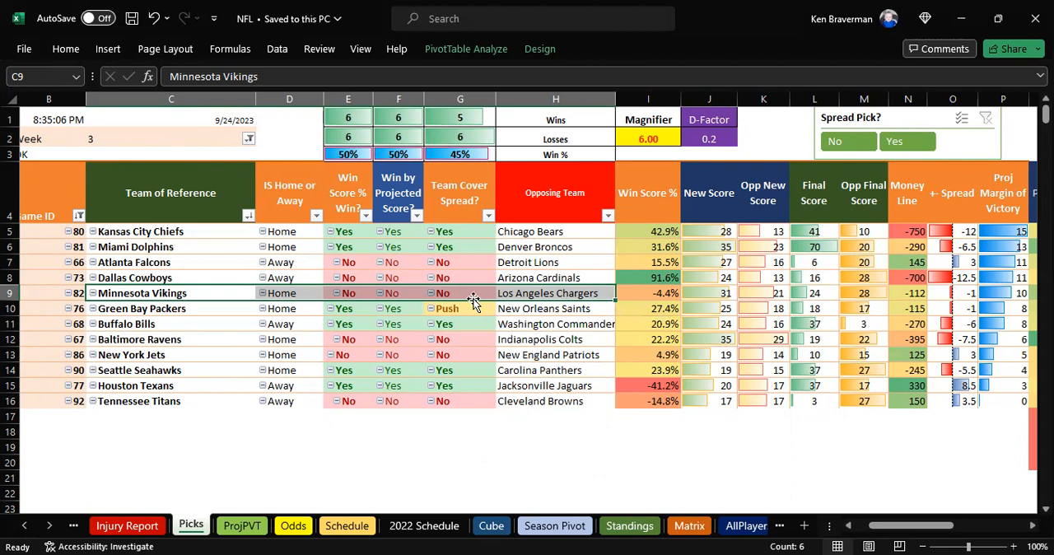
mouse_move(810, 297)
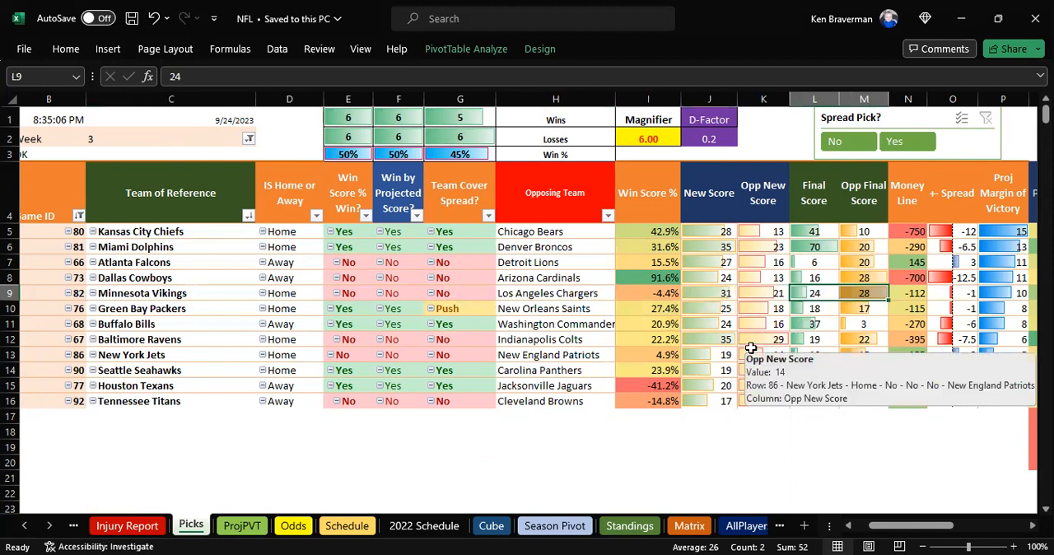
left_click(171, 293)
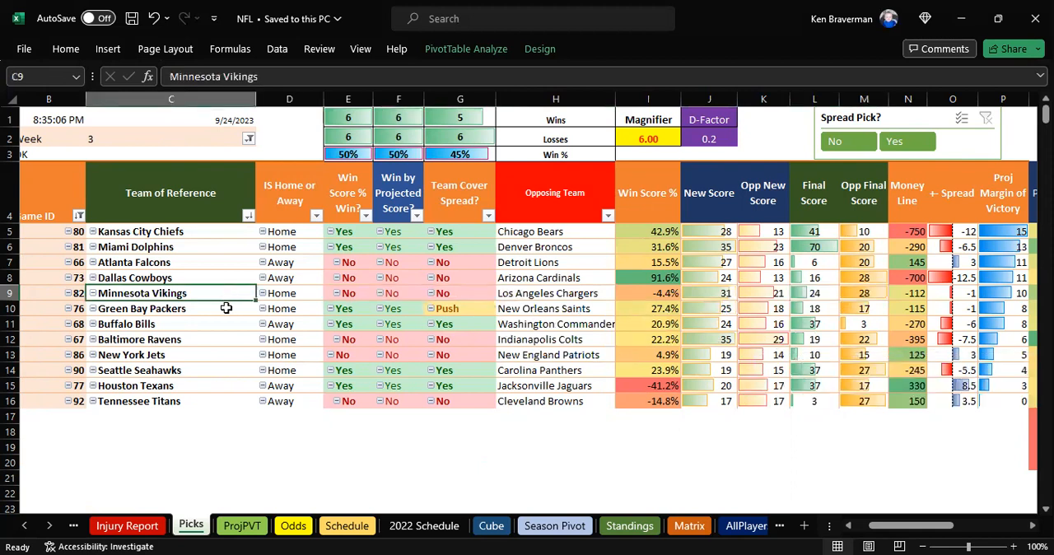
mouse_move(550, 293)
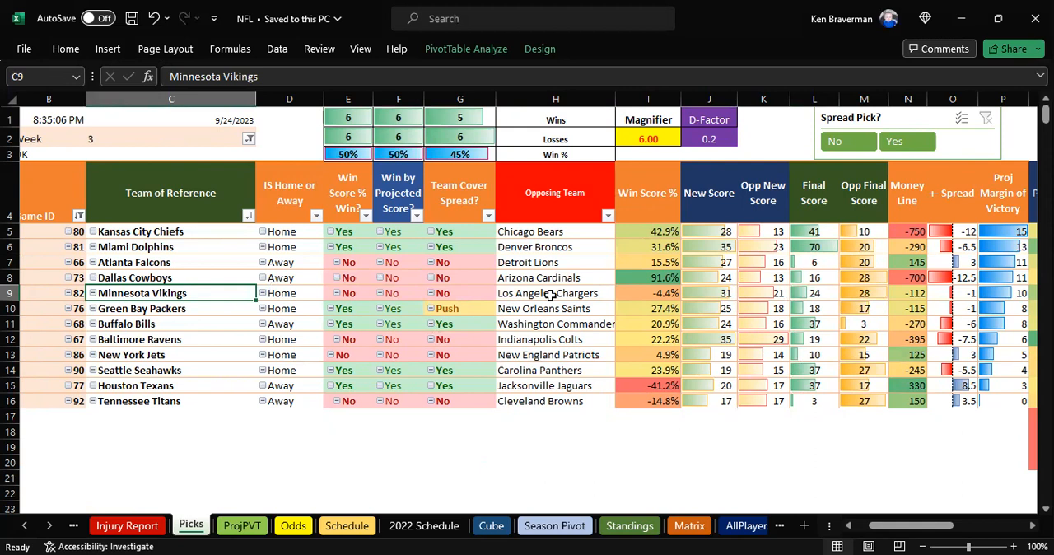
mouse_move(546, 293)
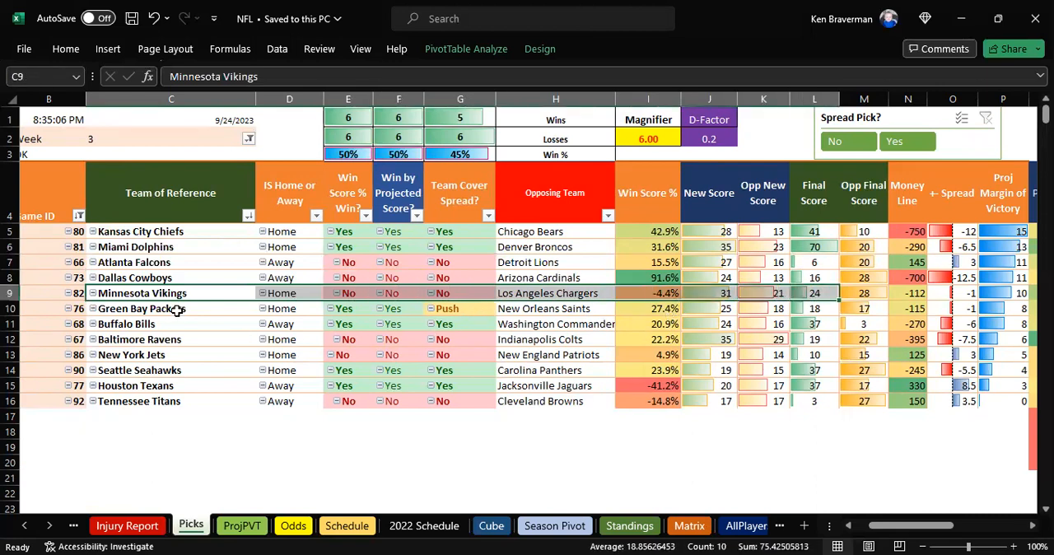
left_click(171, 308)
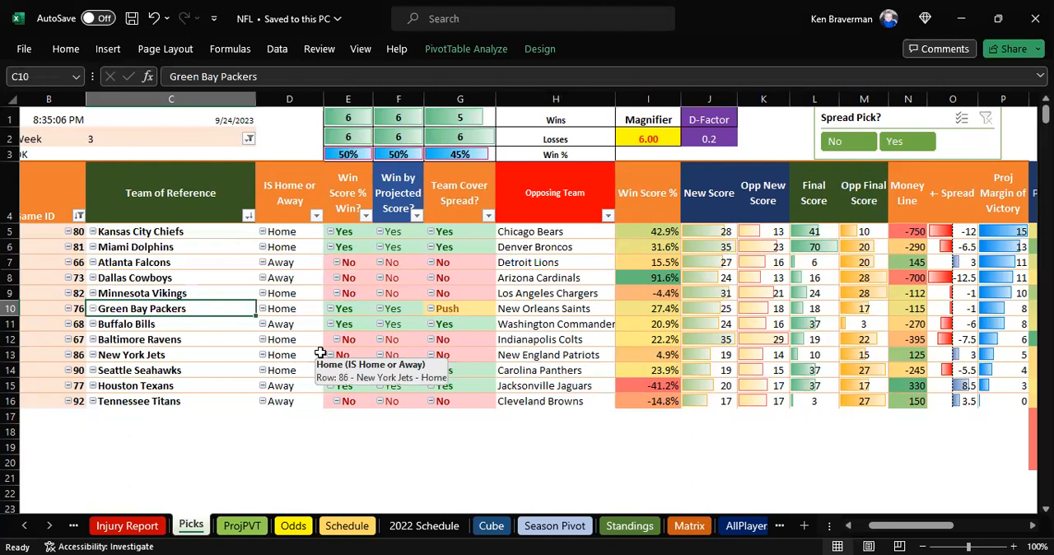
left_click(764, 308)
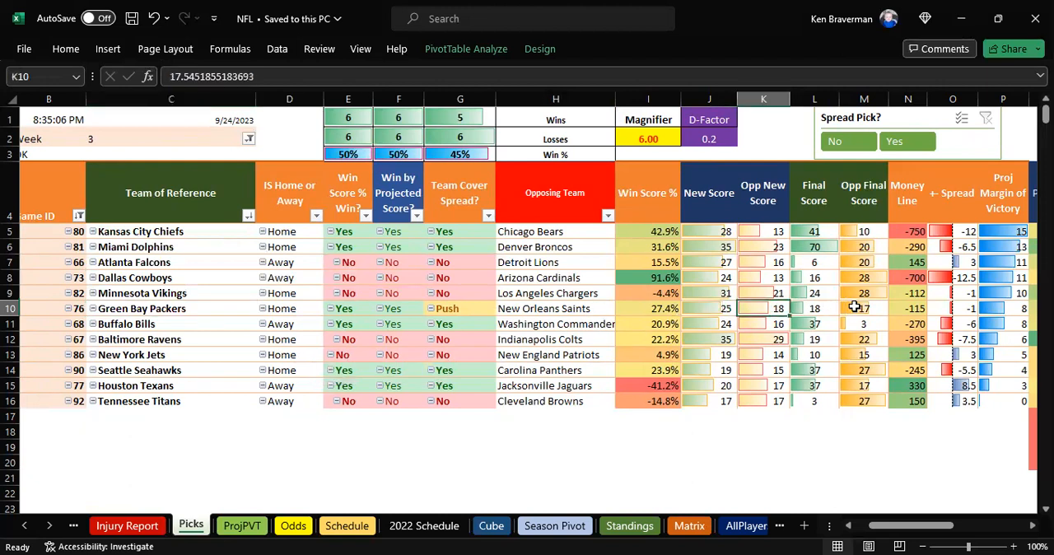
left_click(814, 308)
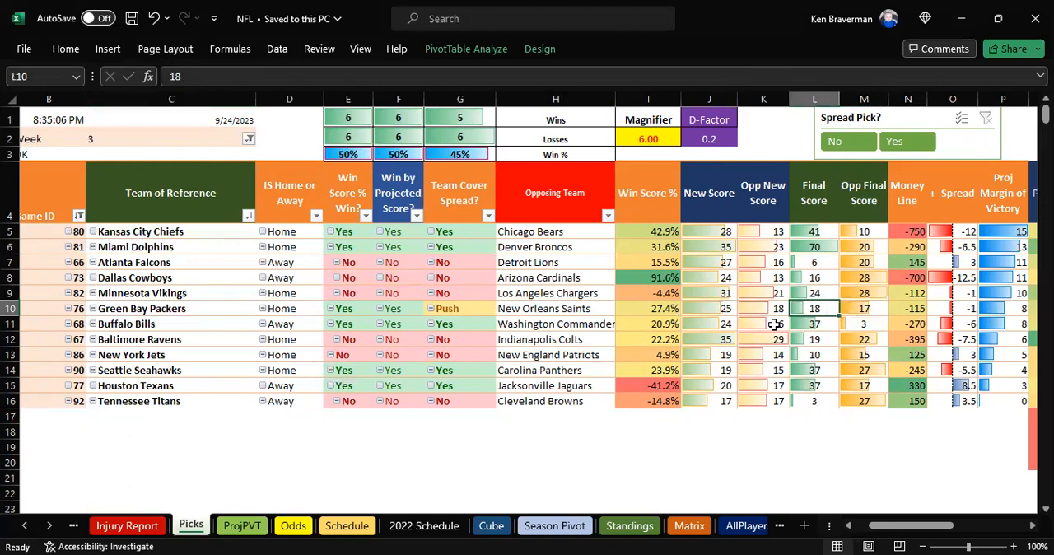
left_click(171, 308)
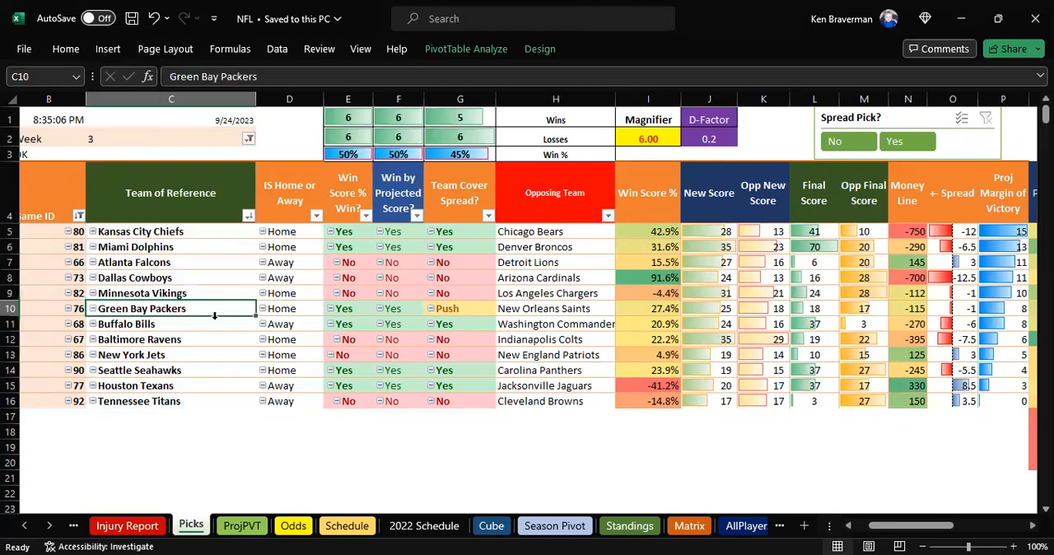
left_click(171, 323)
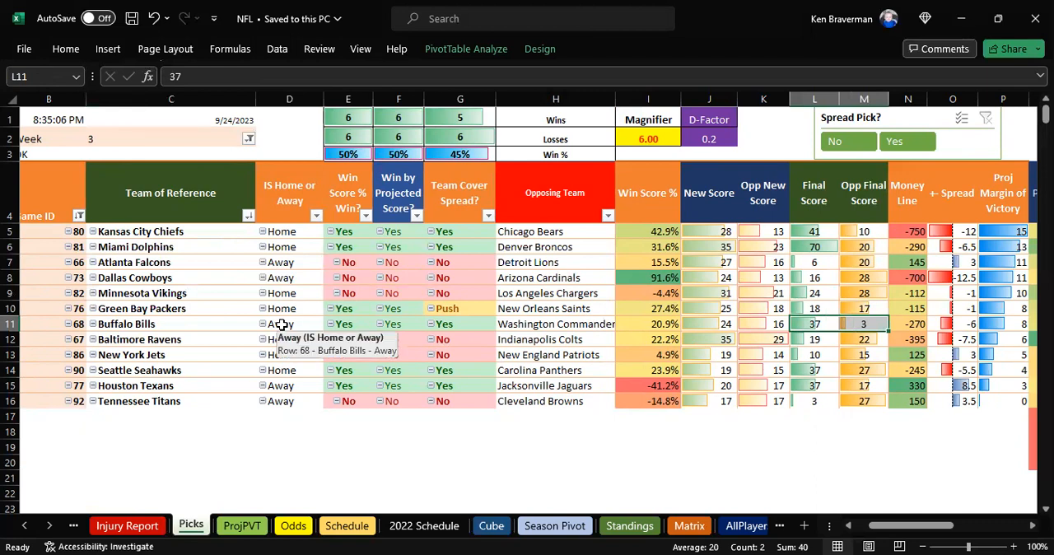
mouse_move(191, 329)
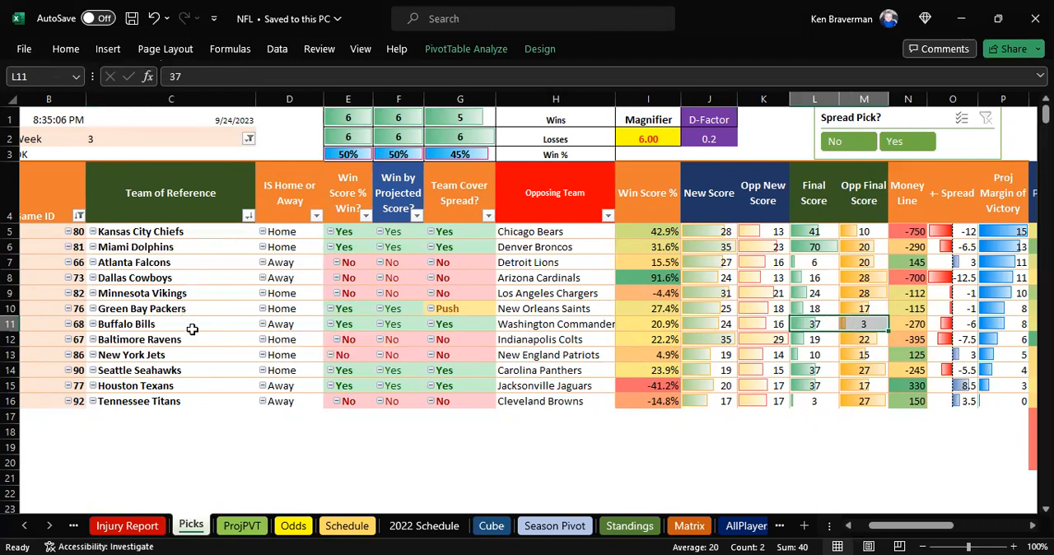
left_click(142, 308)
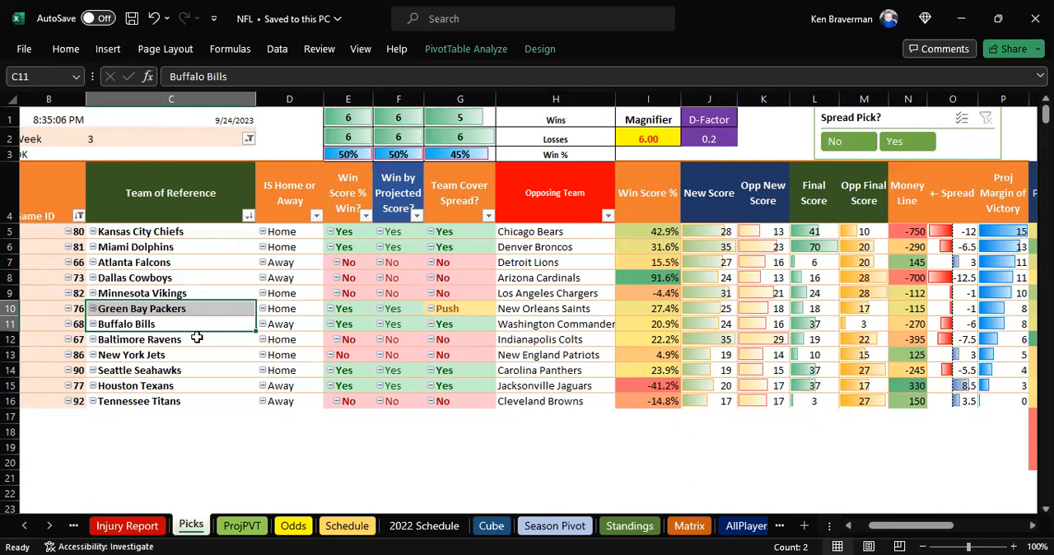
left_click(171, 339)
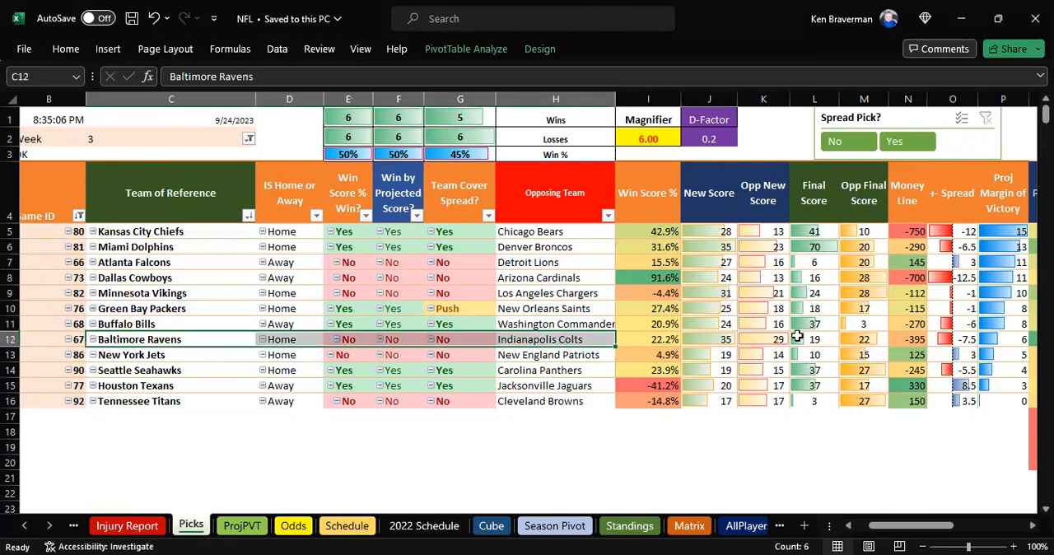
left_click(910, 339)
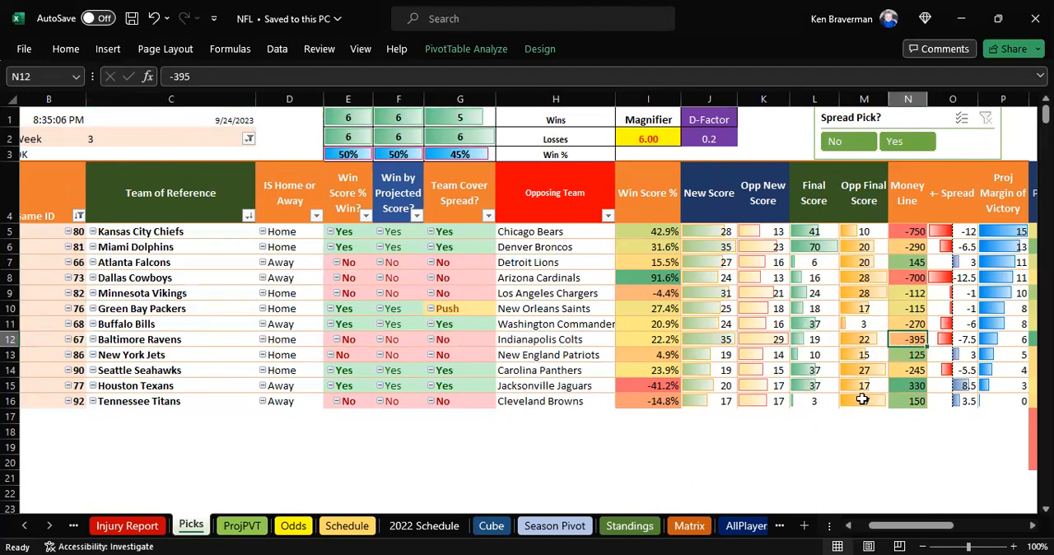
left_click(171, 339)
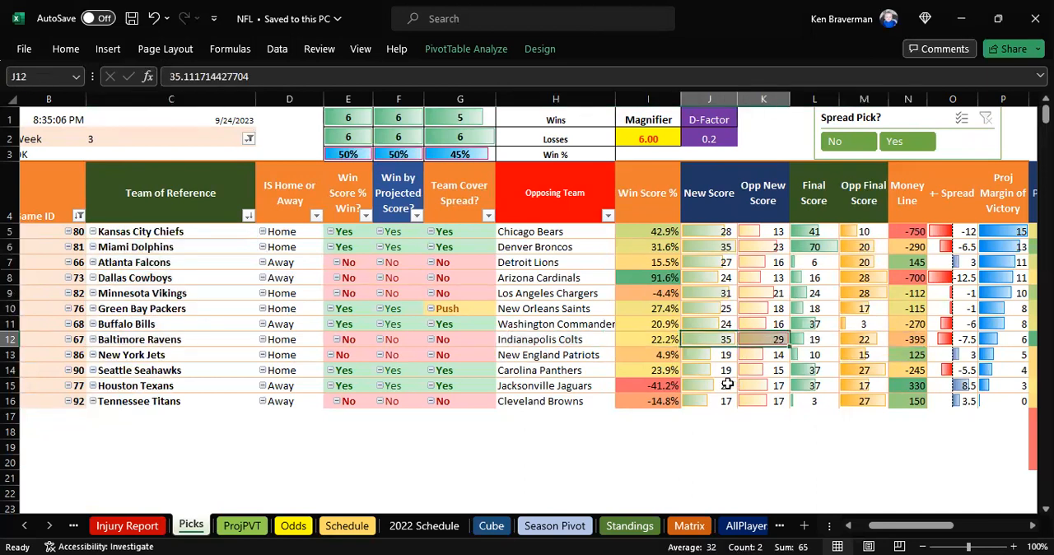
mouse_move(710, 385)
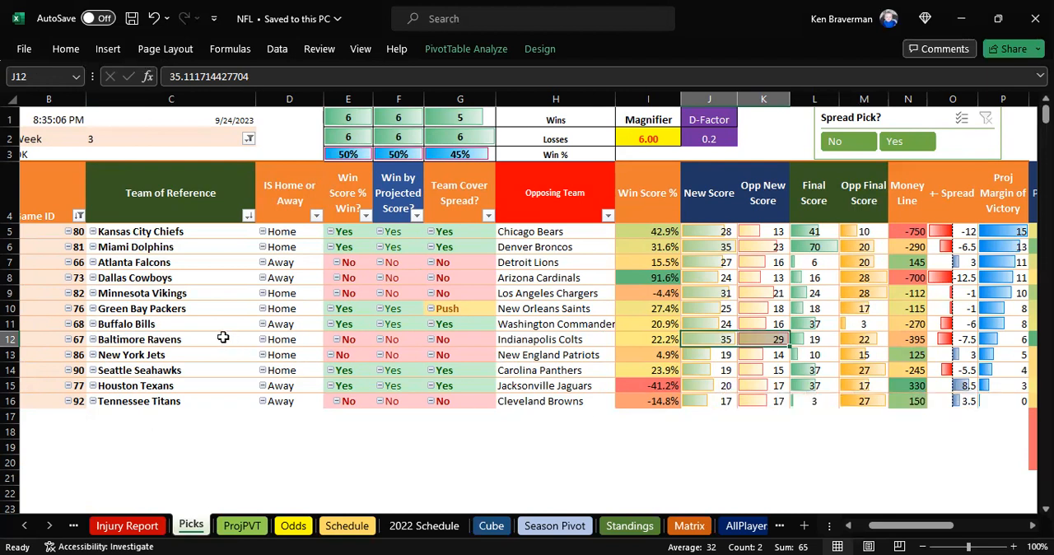
left_click(171, 339)
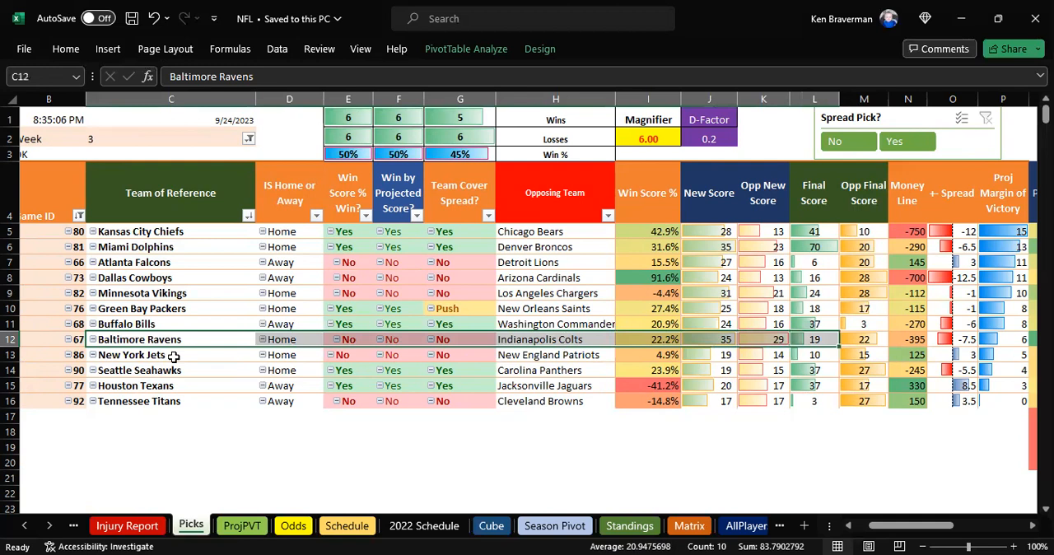
left_click(172, 354)
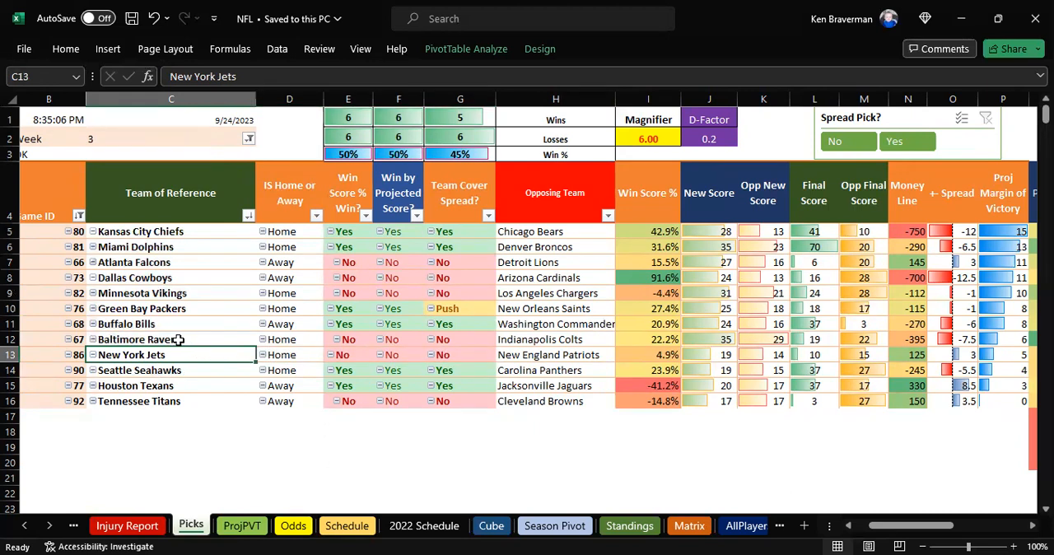
mouse_move(290, 465)
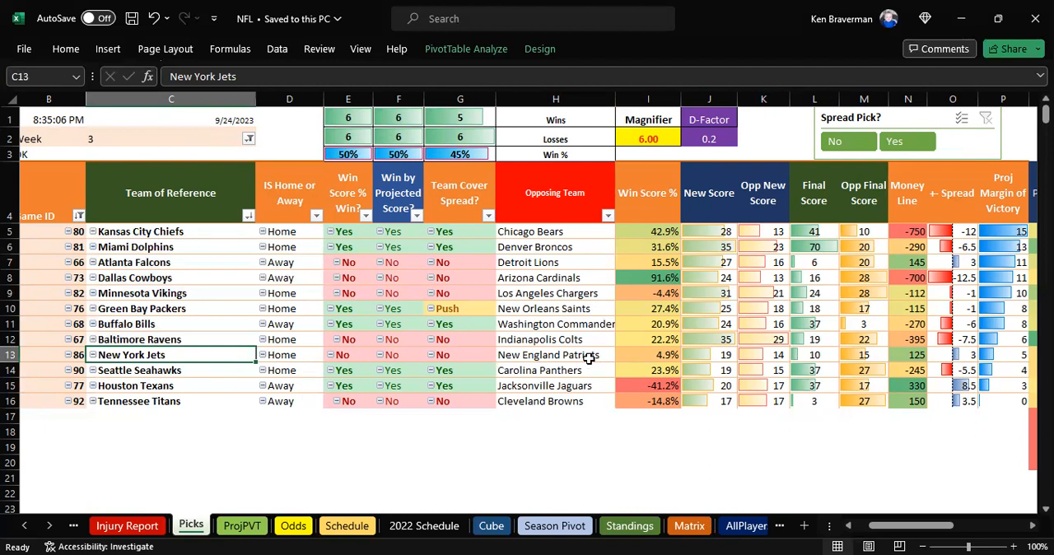
left_click(708, 354)
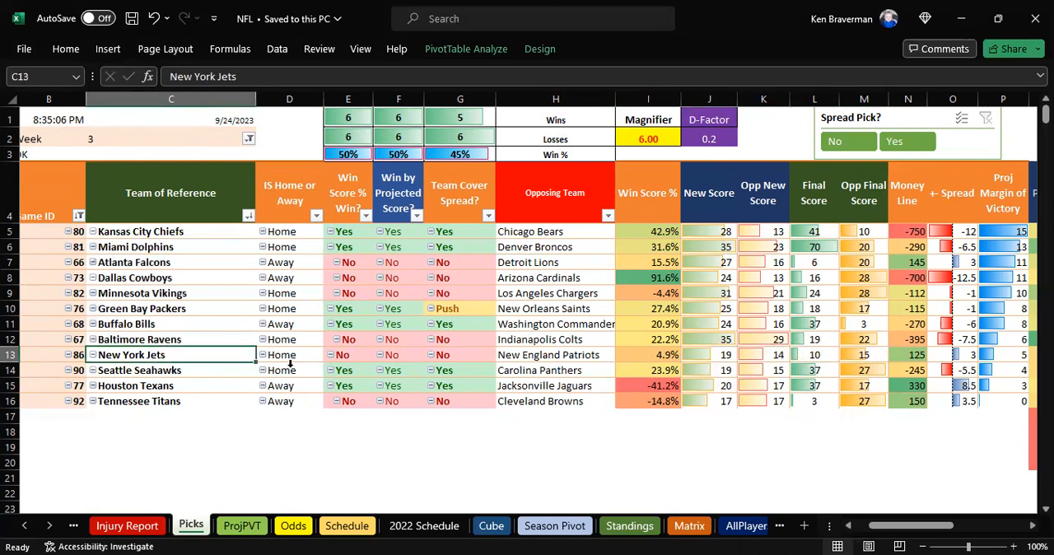
left_click(863, 355)
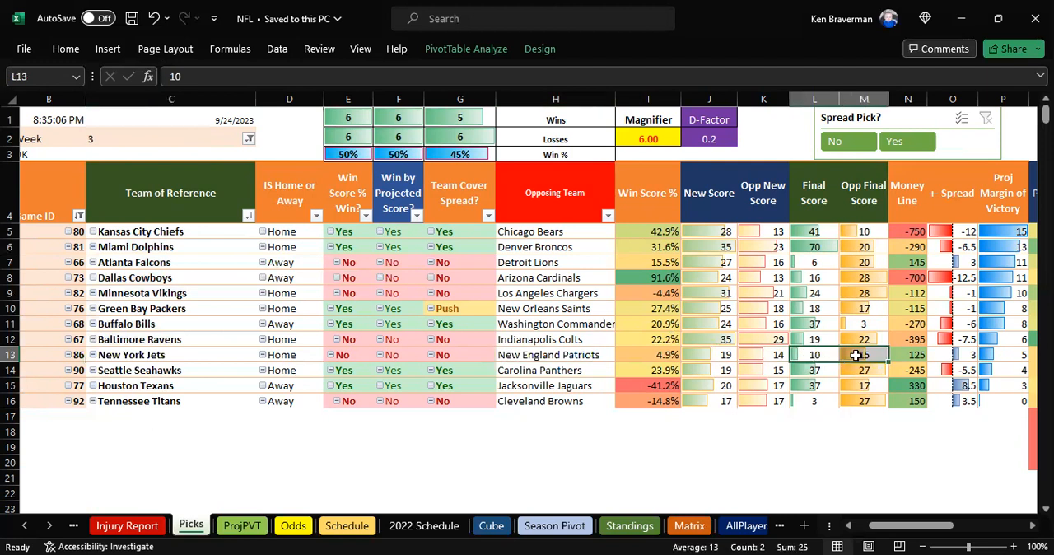
left_click(952, 355)
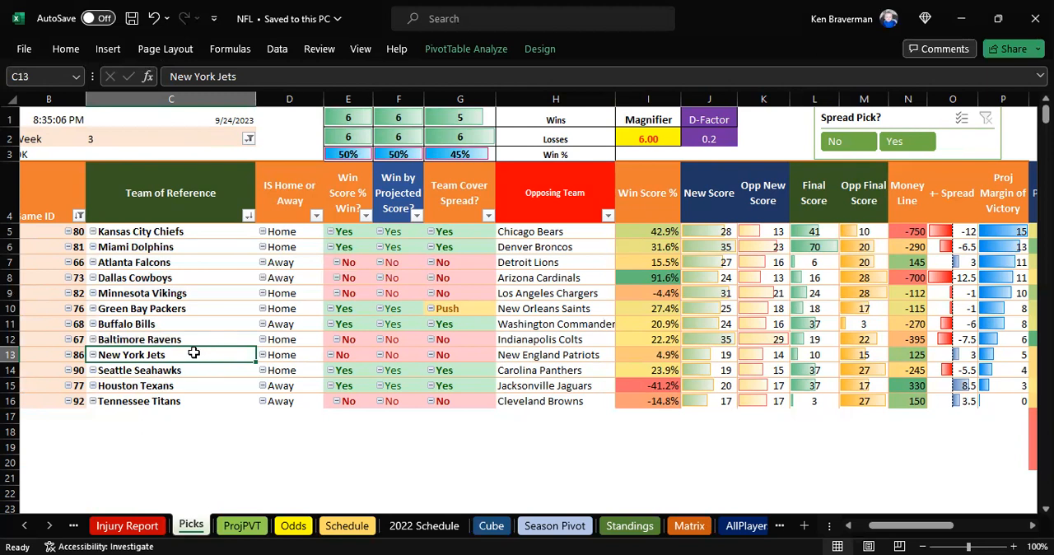
left_click(557, 369)
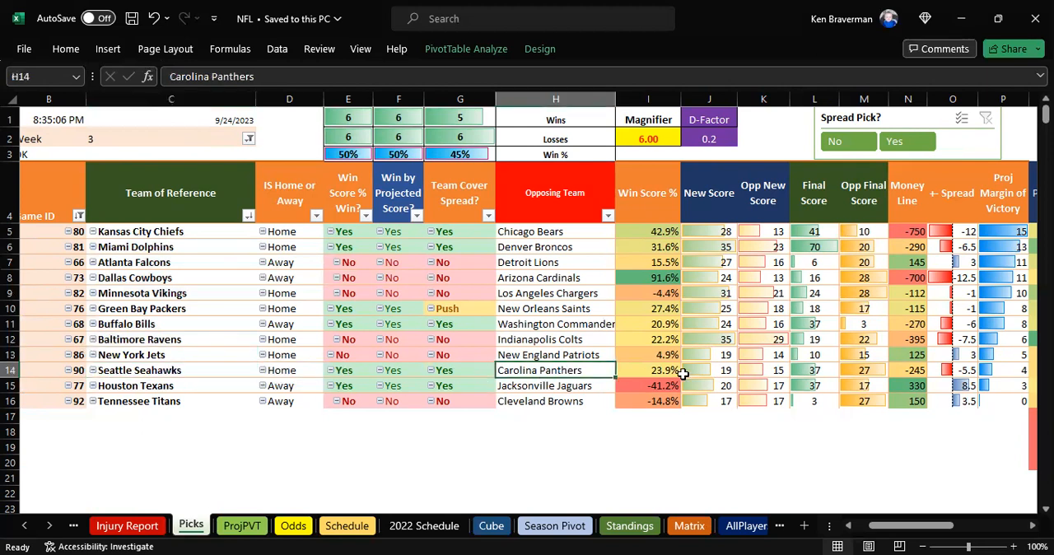
left_click(839, 369)
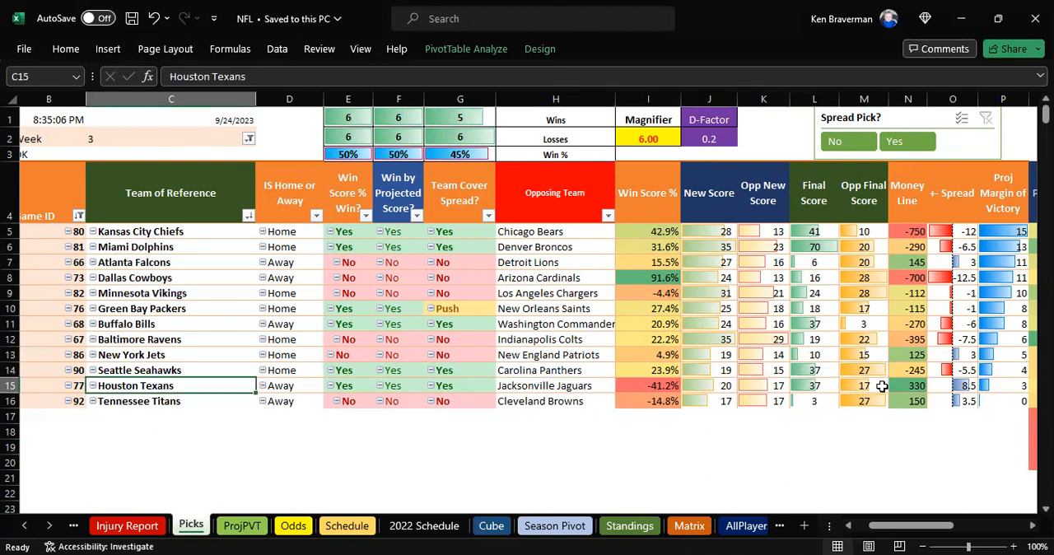
left_click(909, 385)
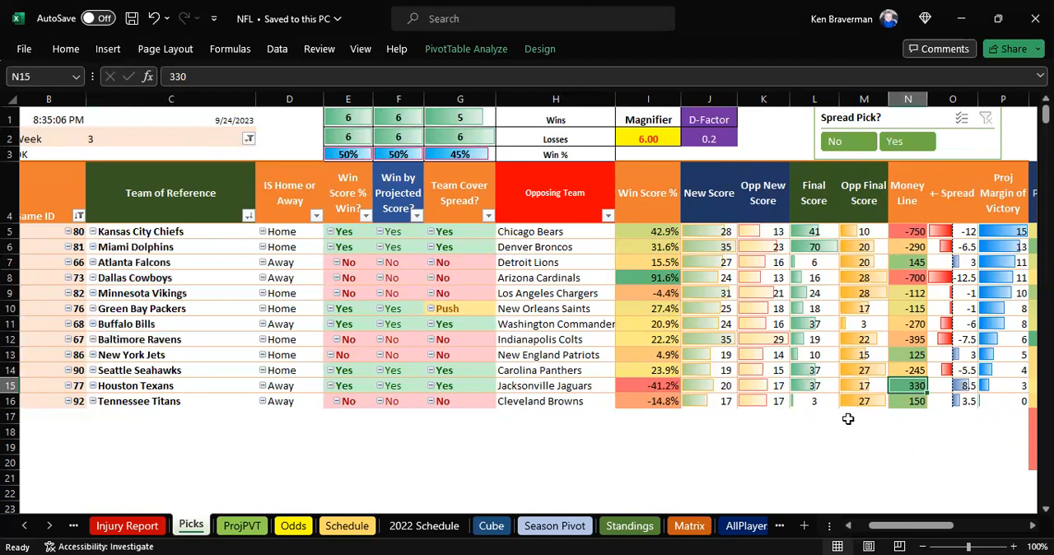
mouse_move(873, 385)
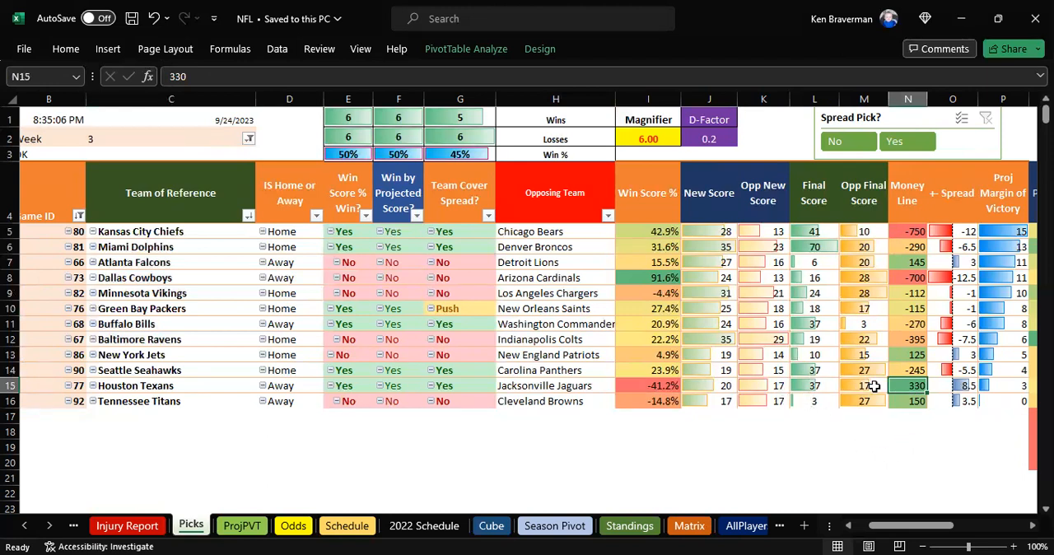
left_click(765, 386)
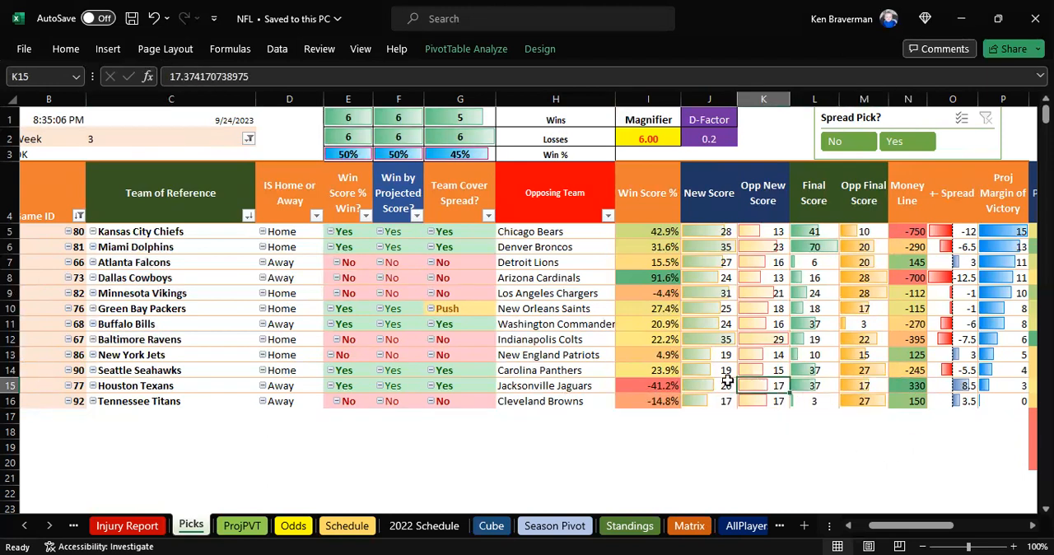
left_click(814, 385)
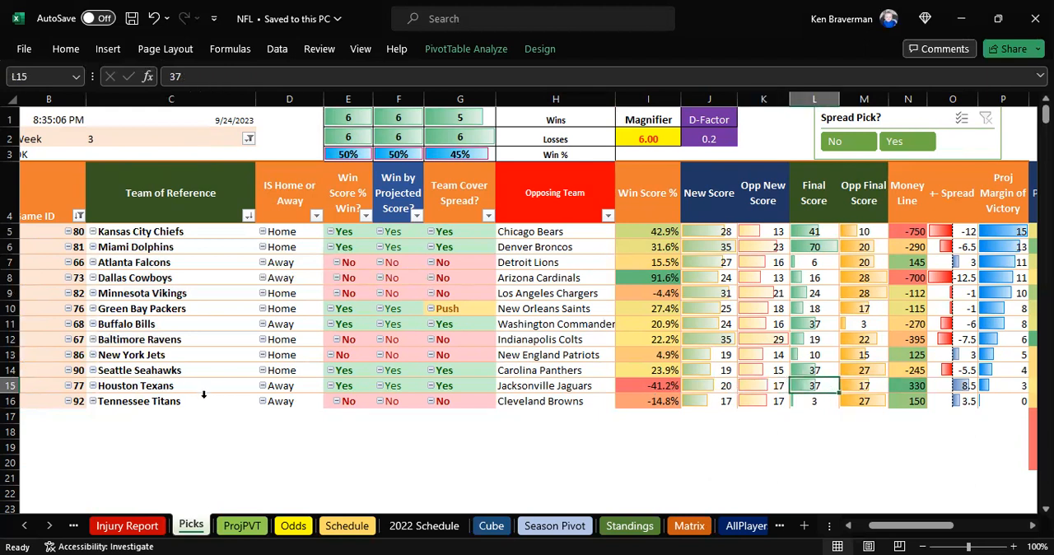
mouse_move(195, 402)
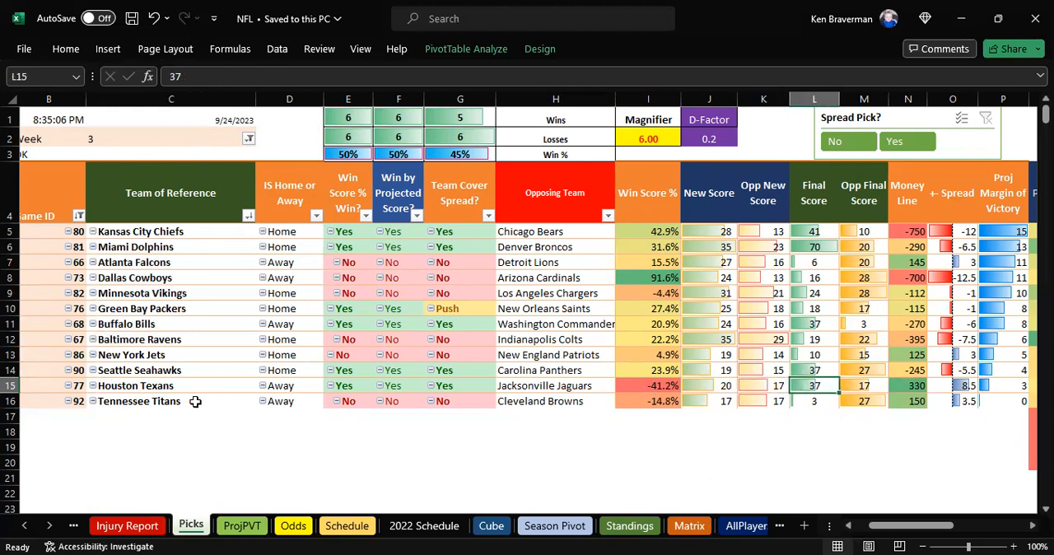
left_click(171, 402)
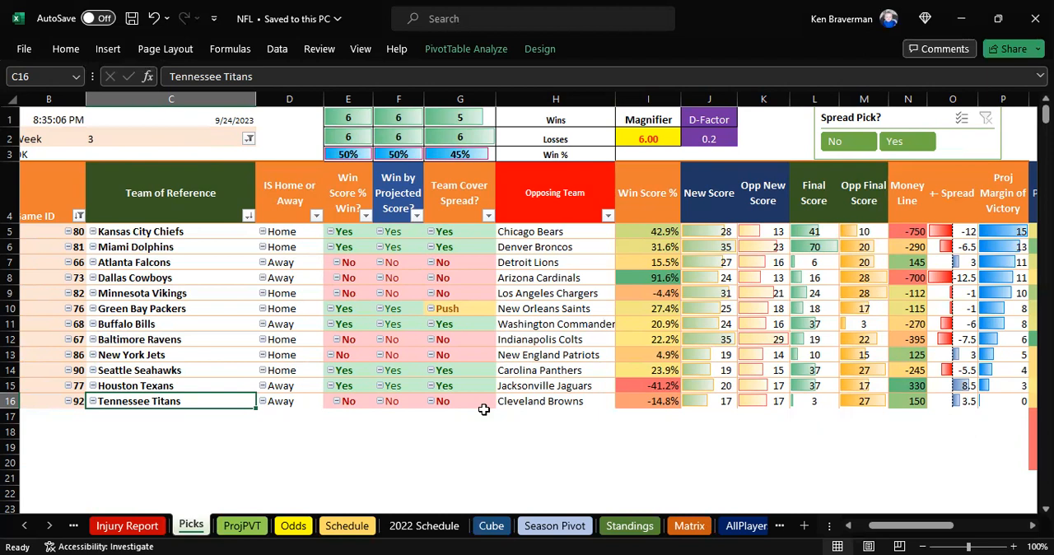
mouse_move(231, 401)
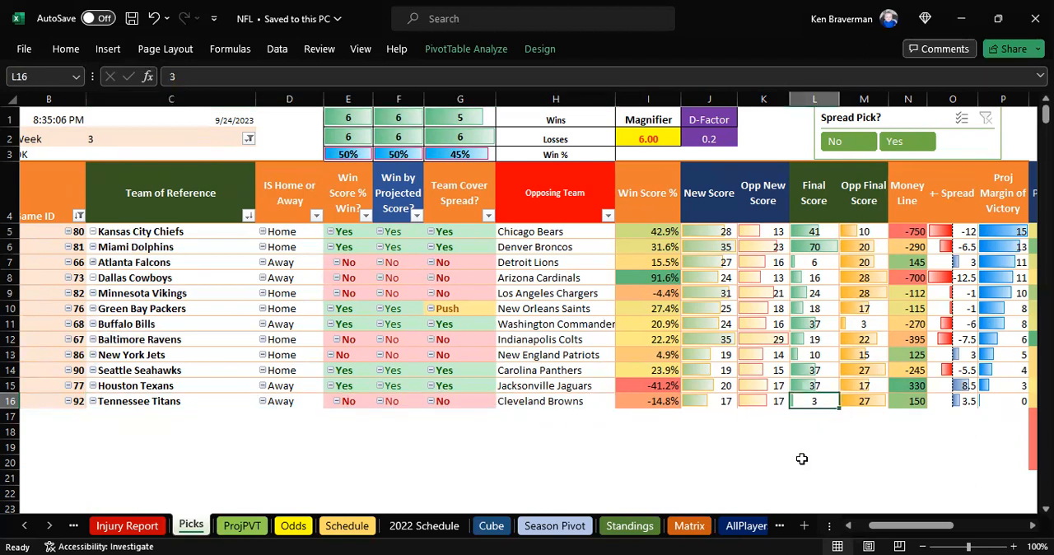
mouse_move(758, 410)
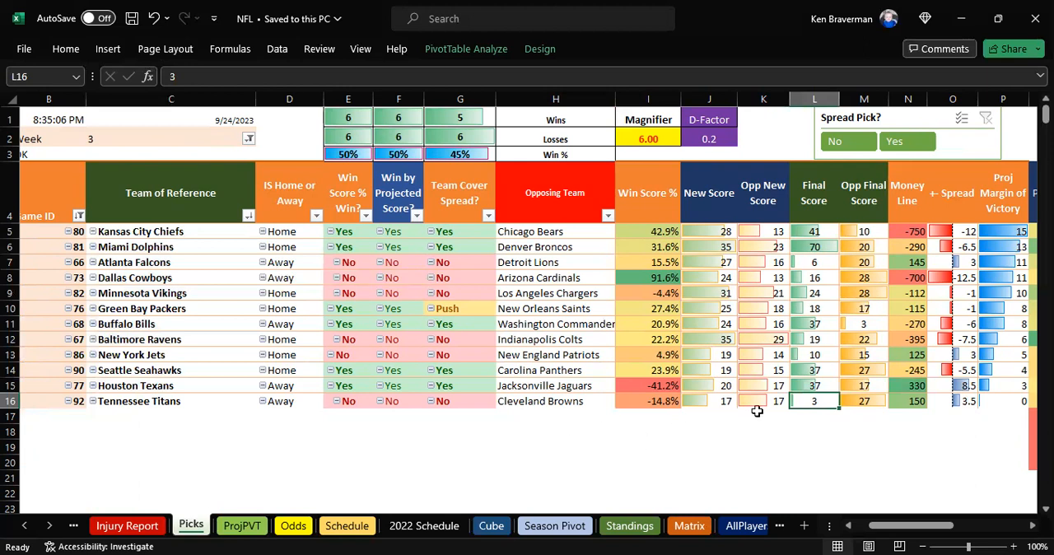
mouse_move(769, 431)
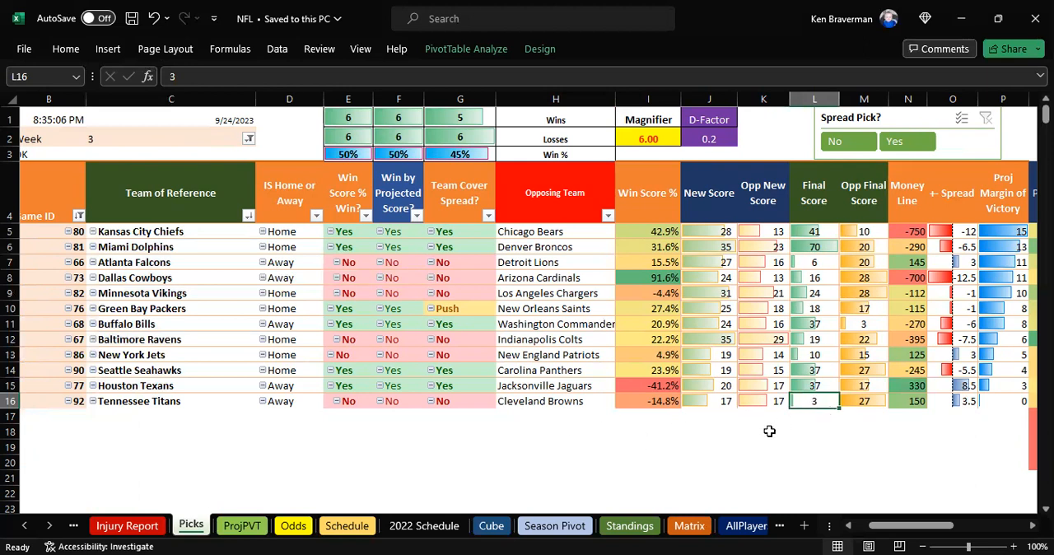
- Check the Titans' 3-point final score and the six-win COUNTIF tally in E1
left_click(863, 402)
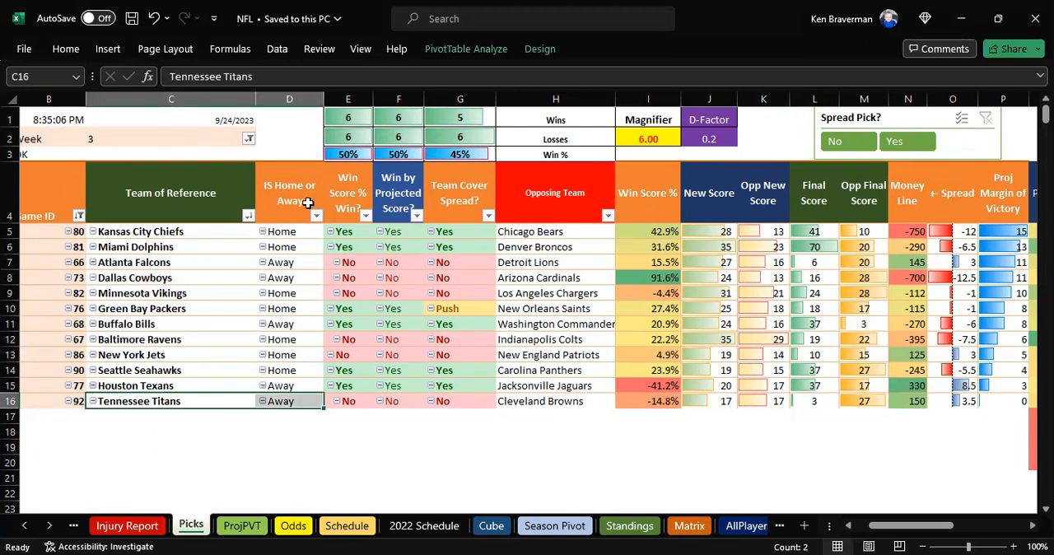
left_click(347, 115)
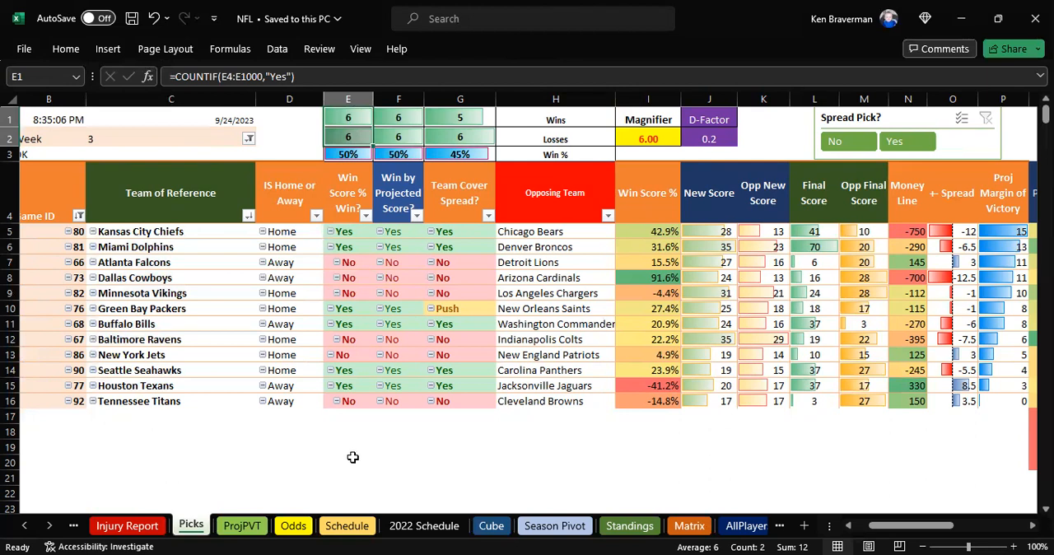
mouse_move(700, 491)
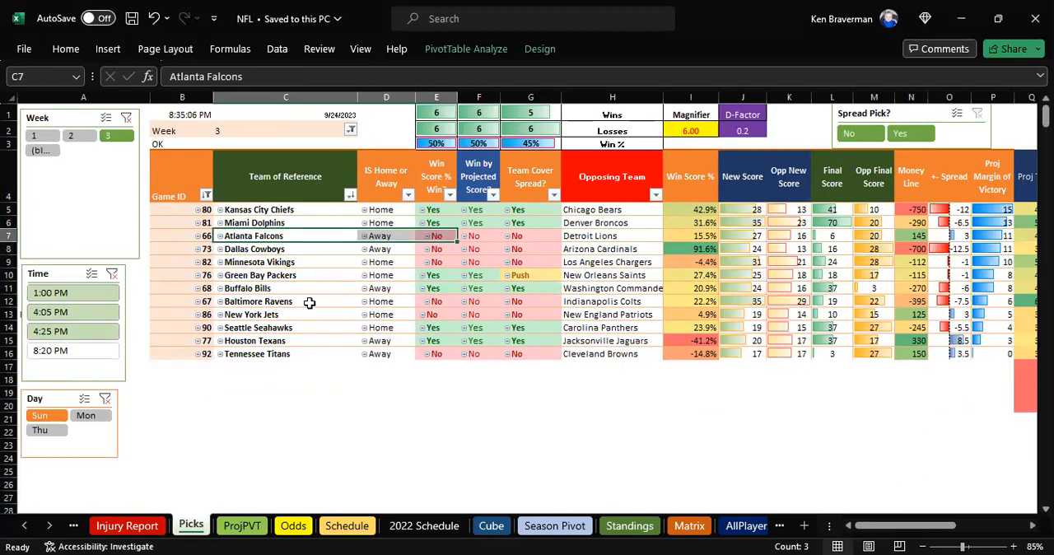
- Select Thu and Mon with Sun in the Day slicer so Buccaneers–Eagles and 49ers–Giants appear
left_click(287, 354)
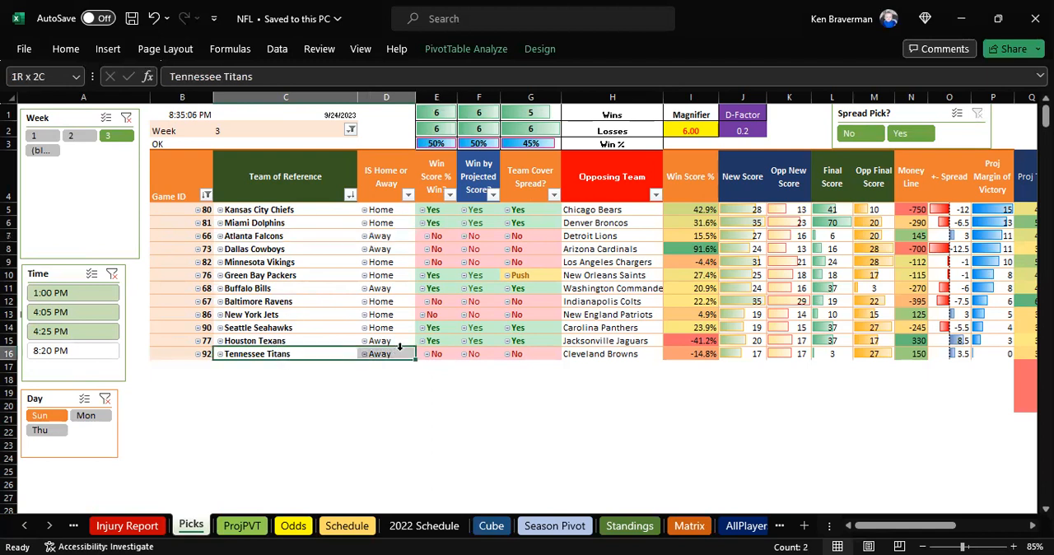
left_click(286, 314)
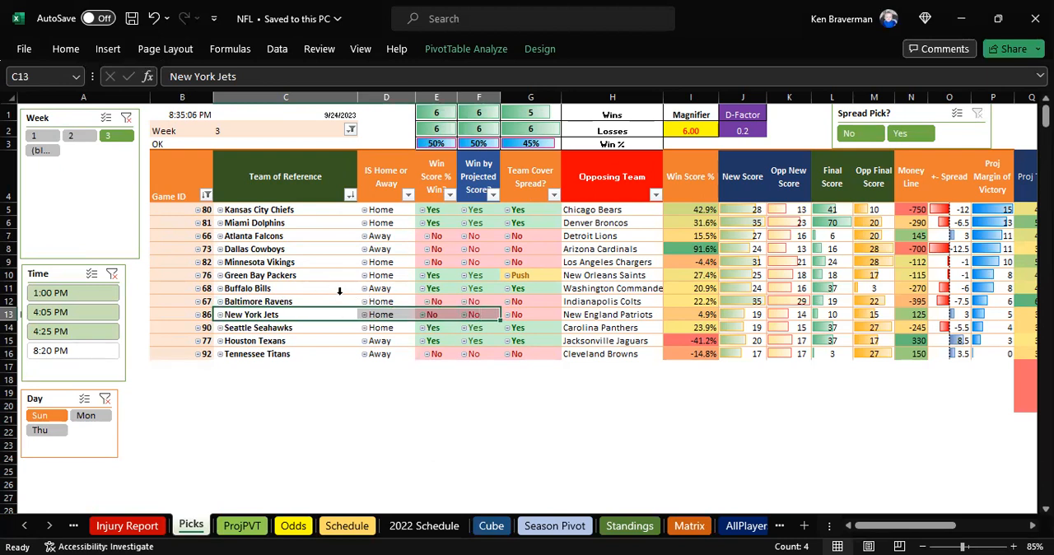
mouse_move(319, 277)
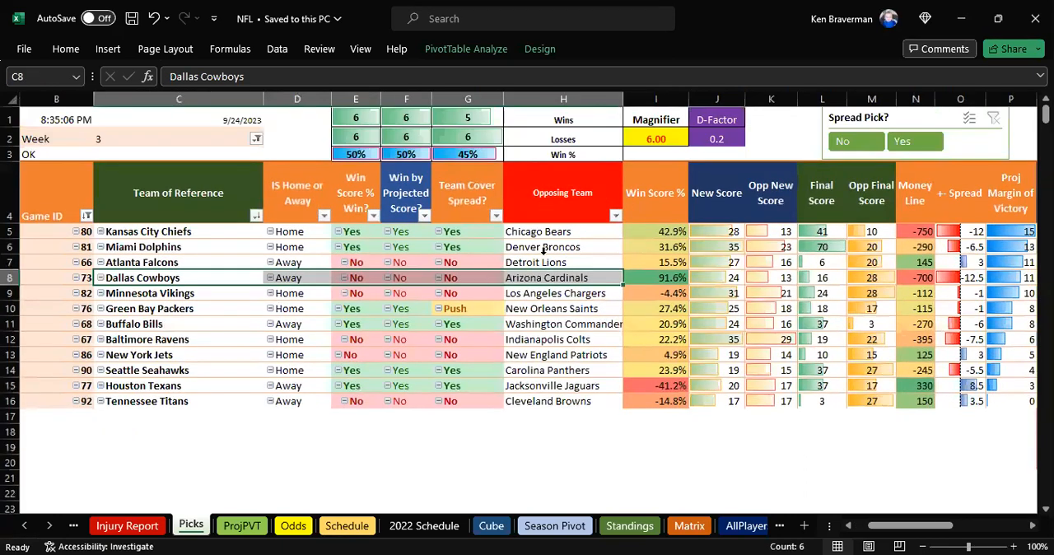
left_click_drag(177, 231, 178, 277)
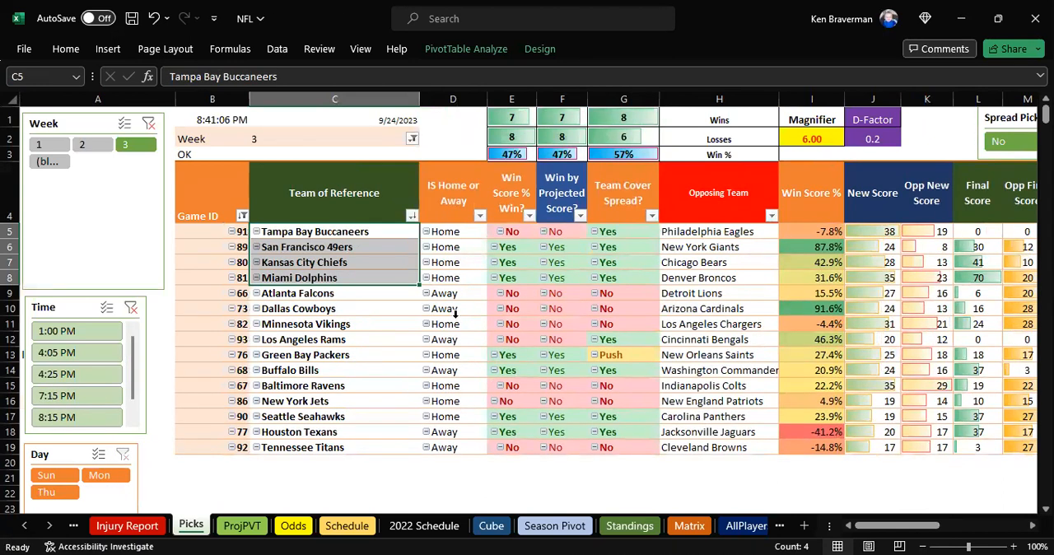
mouse_move(486, 355)
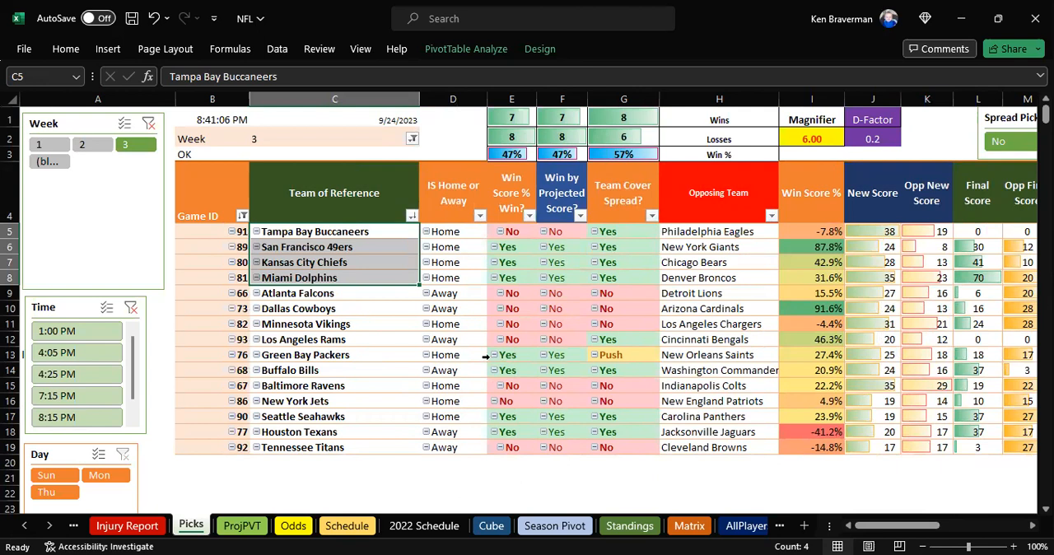
mouse_move(323, 389)
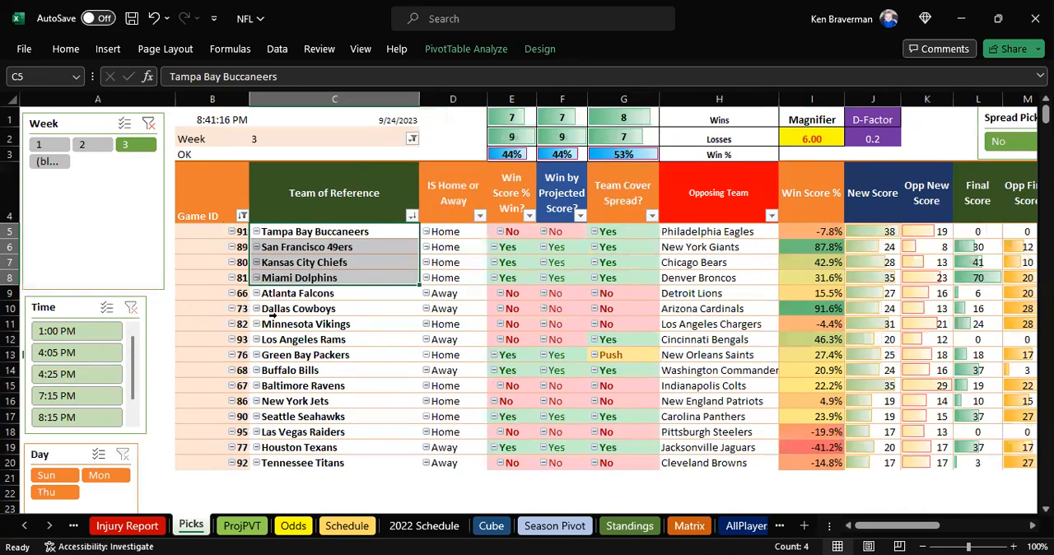
mouse_move(327, 432)
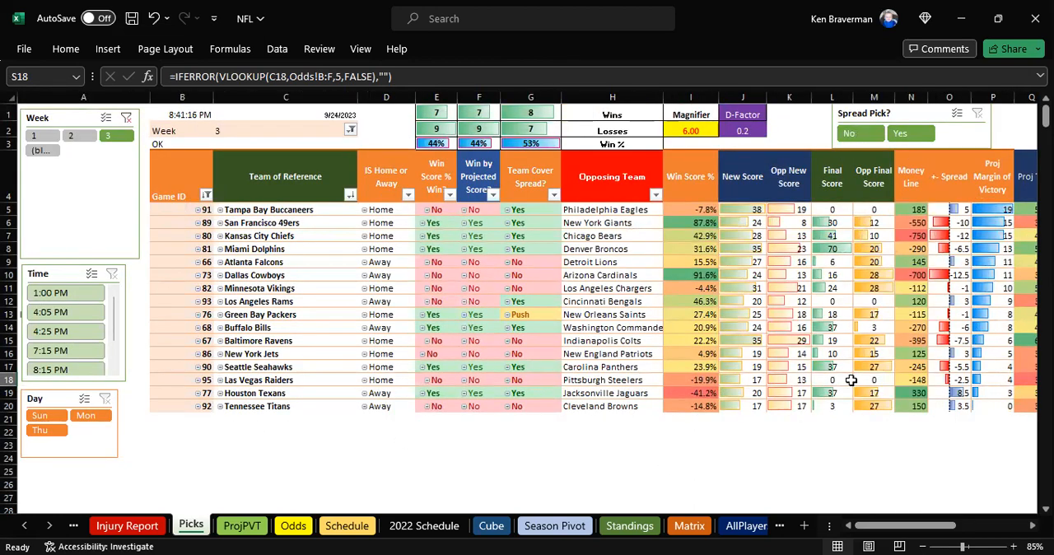
- Filter the Day slicer to Sun only, removing the Thursday and Monday games
left_click(912, 379)
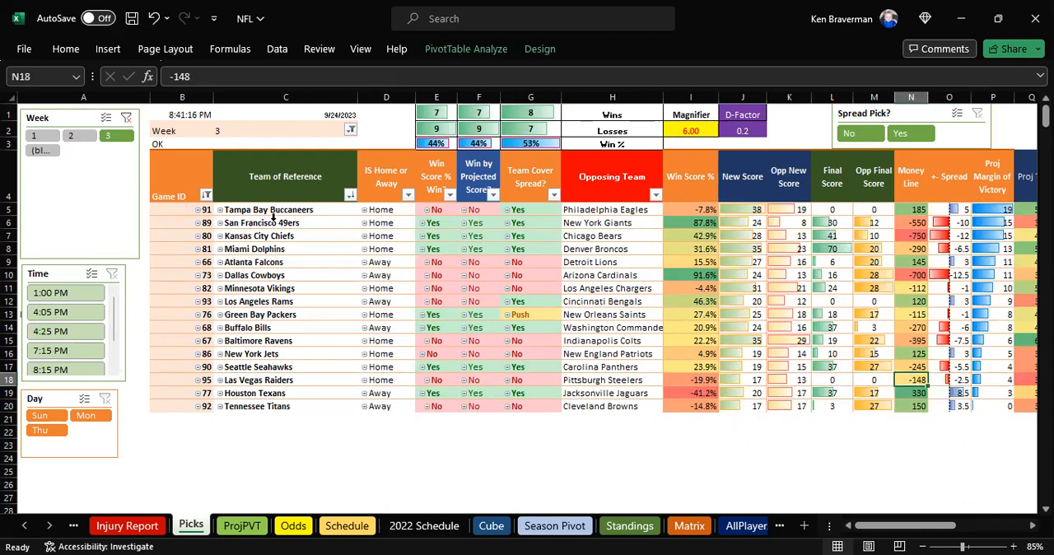
left_click(287, 209)
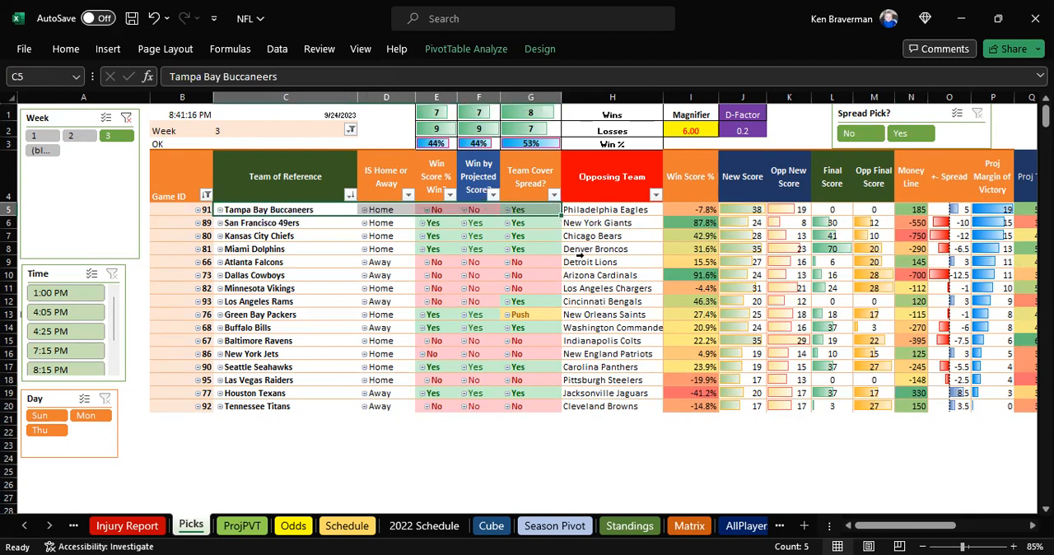
mouse_move(552, 262)
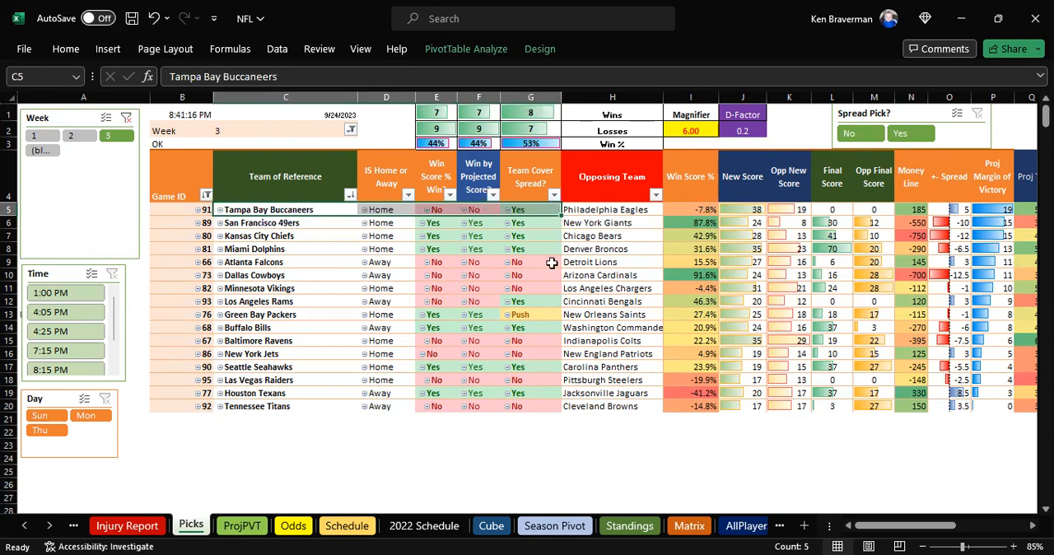
mouse_move(322, 237)
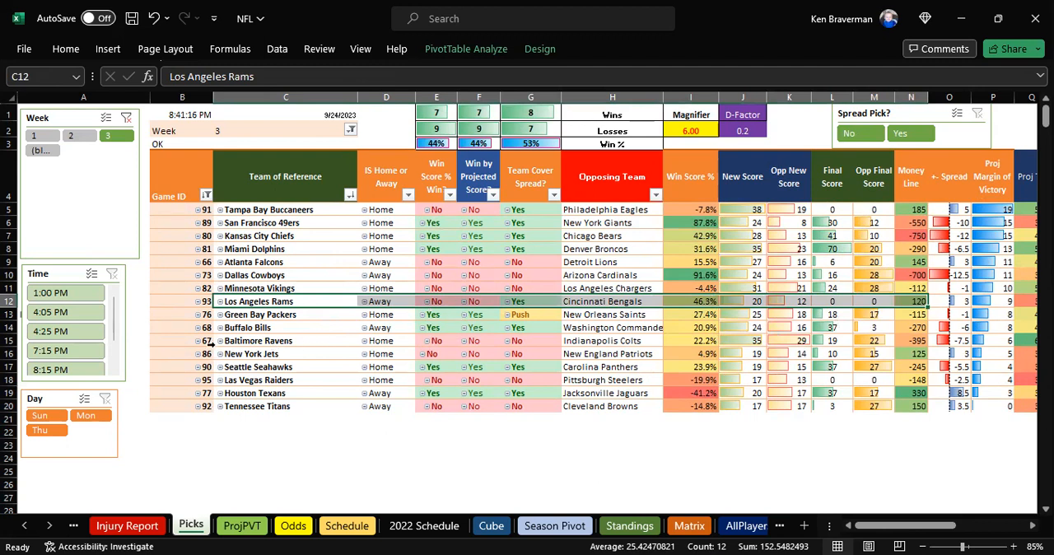
mouse_move(697, 53)
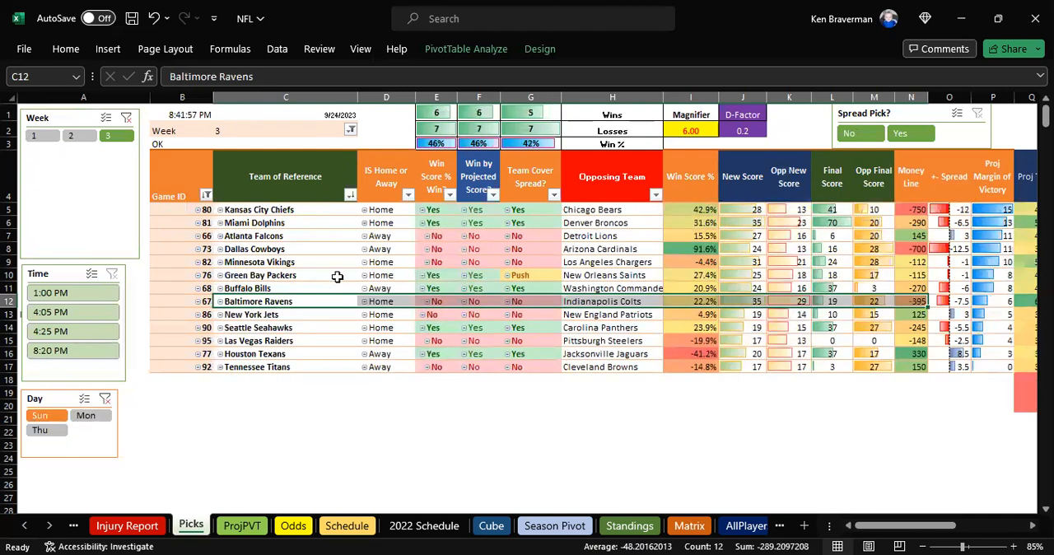
mouse_move(369, 294)
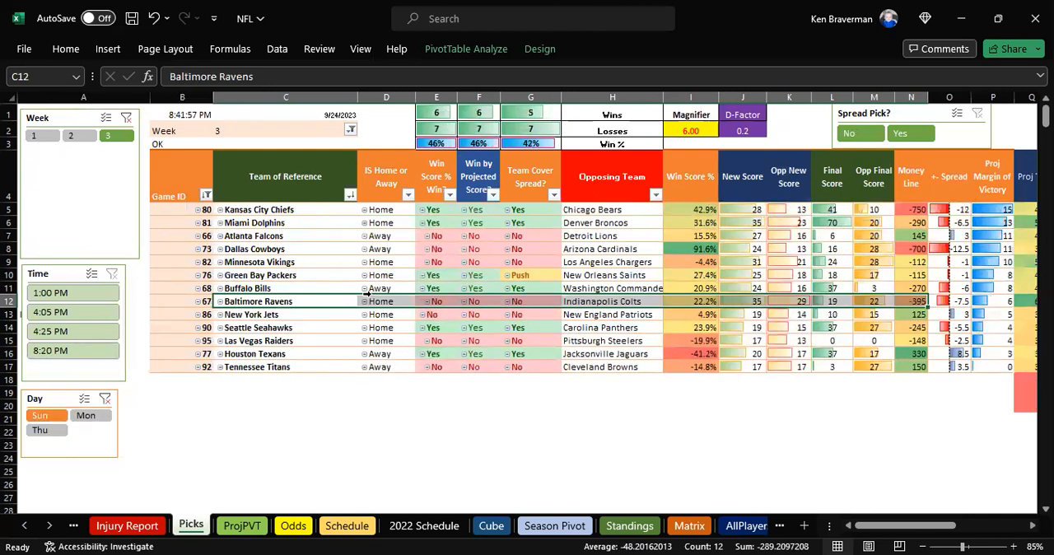
mouse_move(313, 237)
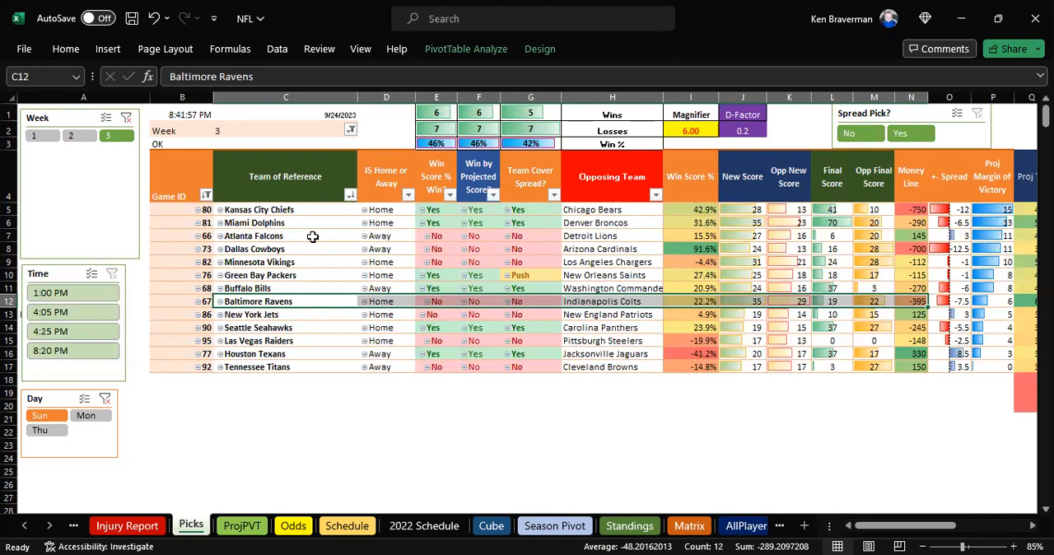
left_click(286, 273)
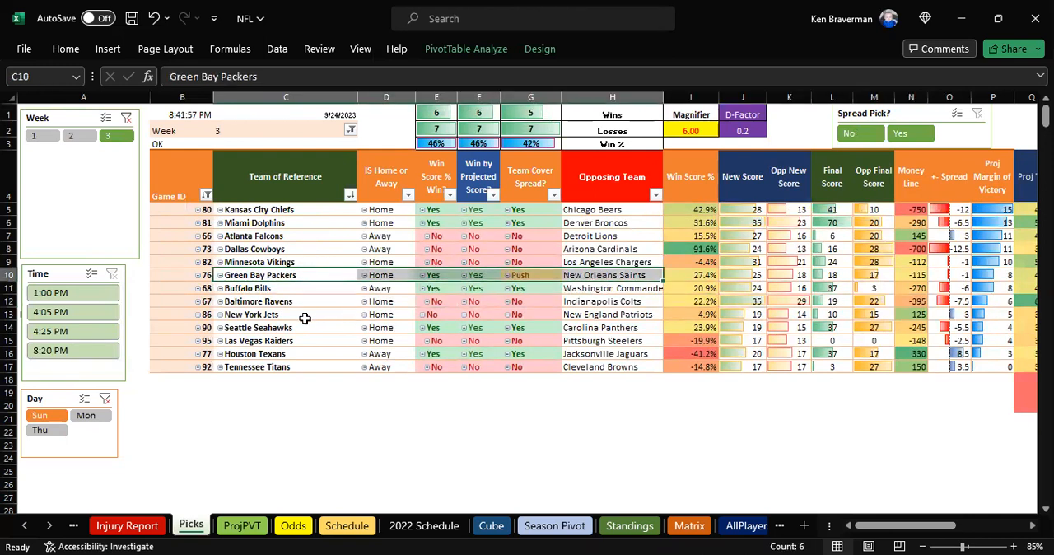
left_click(287, 326)
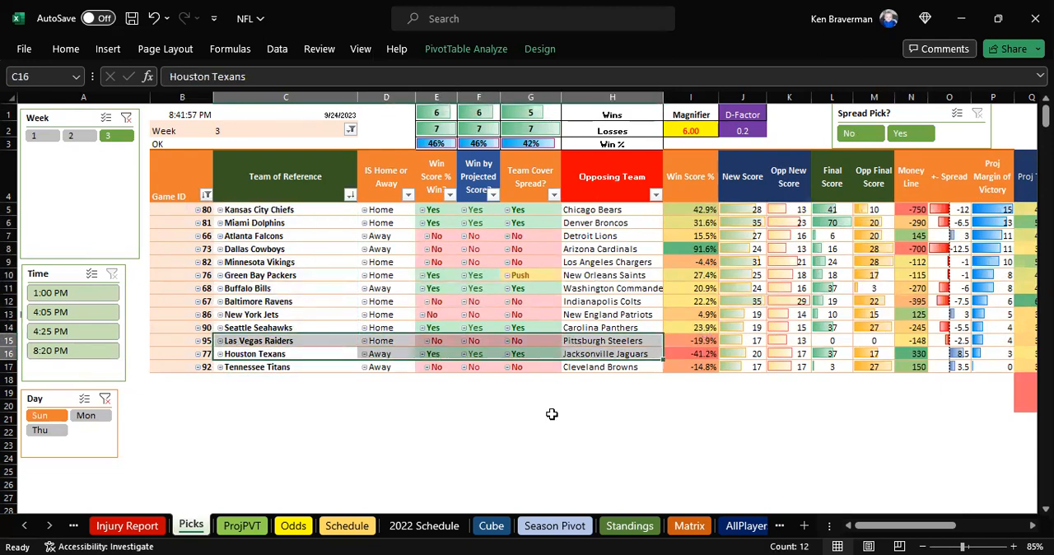
left_click(530, 418)
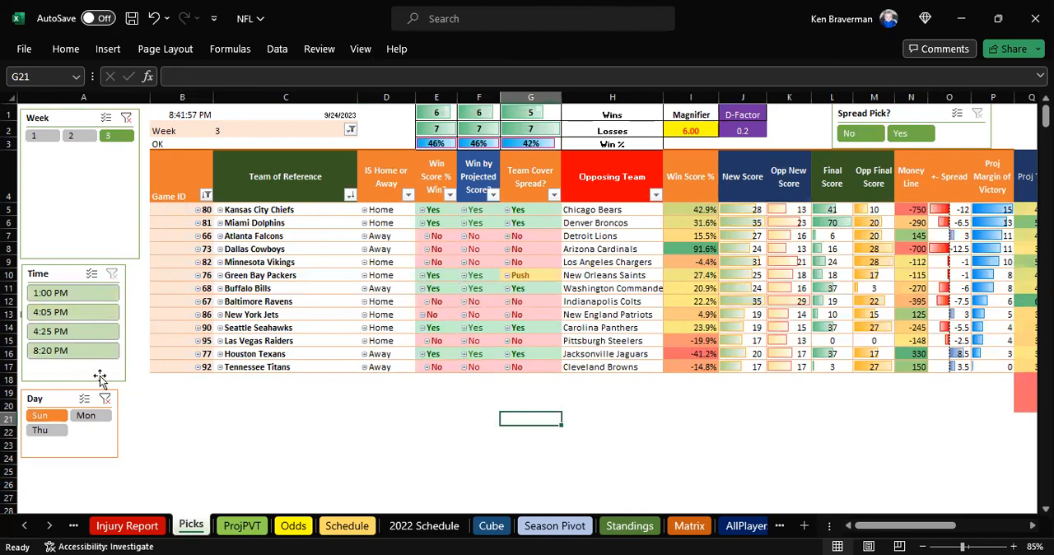